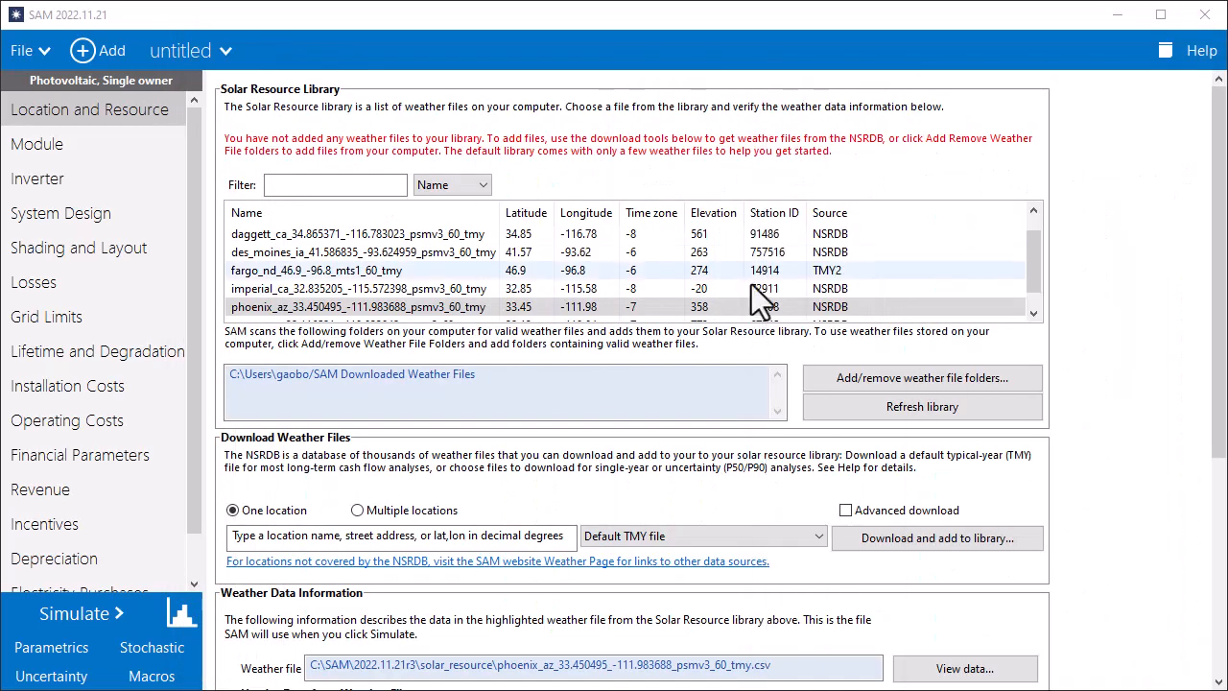
# Step: Add the portland_or weather data folder to the folders the solar resource library scans
pyautogui.click(384, 307)
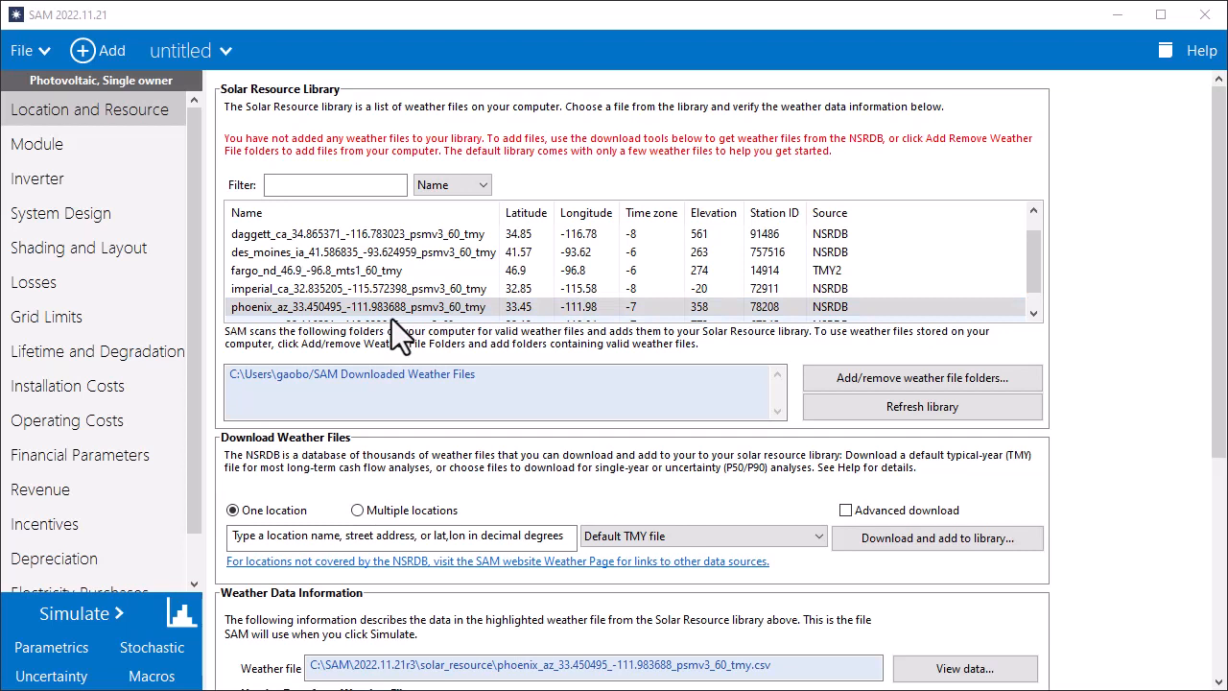
pyautogui.moveTo(157, 134)
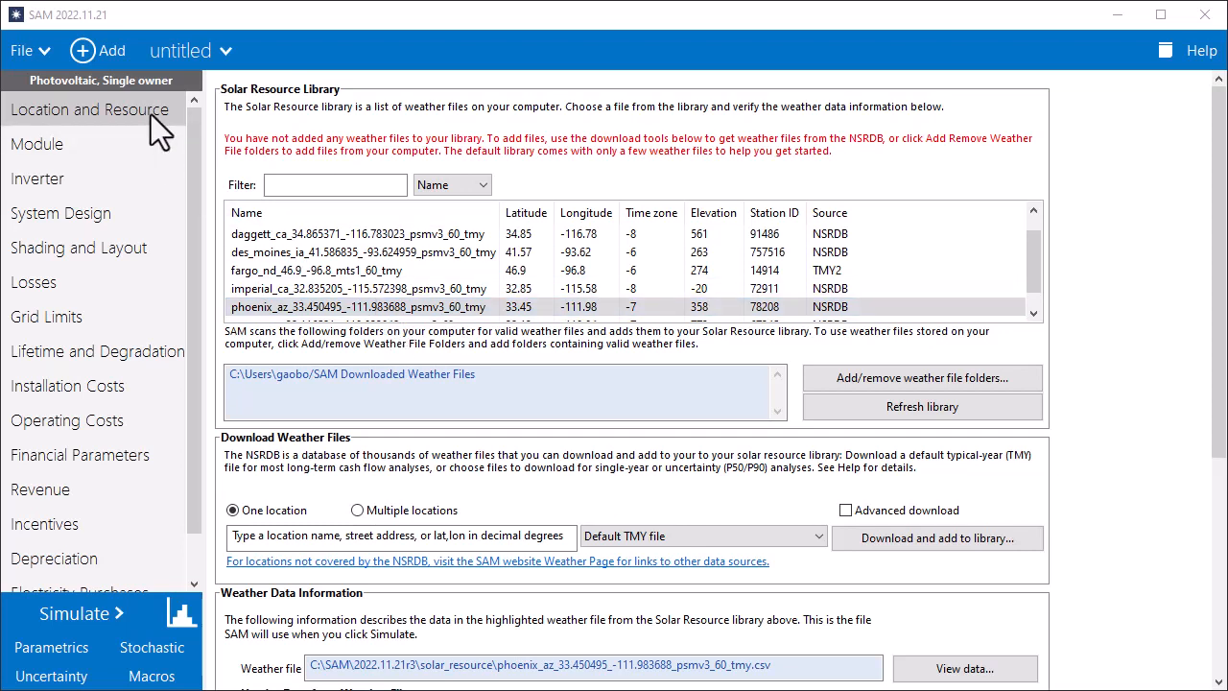
pyautogui.moveTo(921, 376)
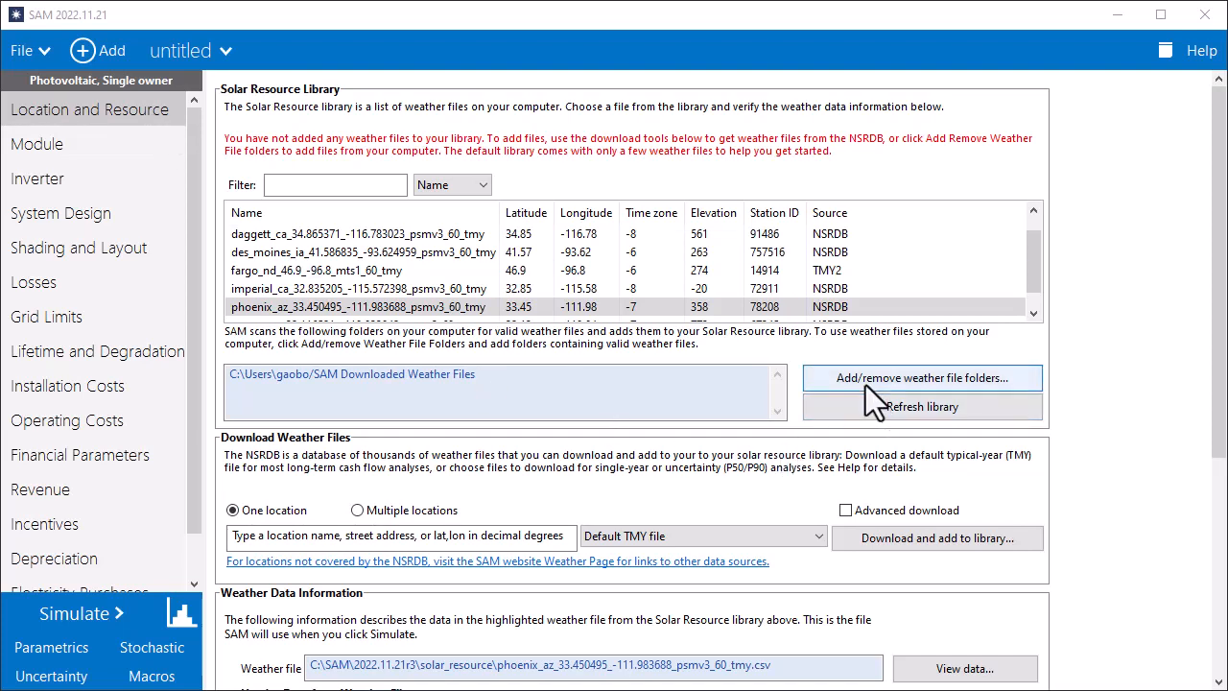
pyautogui.click(921, 376)
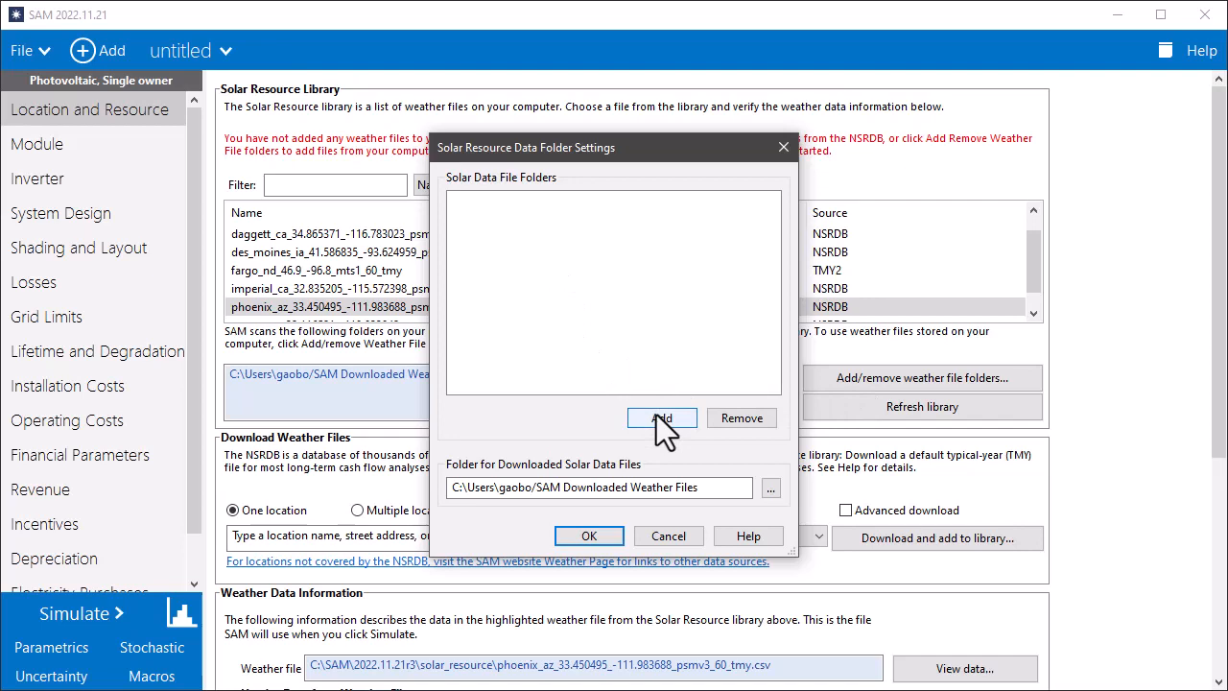
pyautogui.click(660, 418)
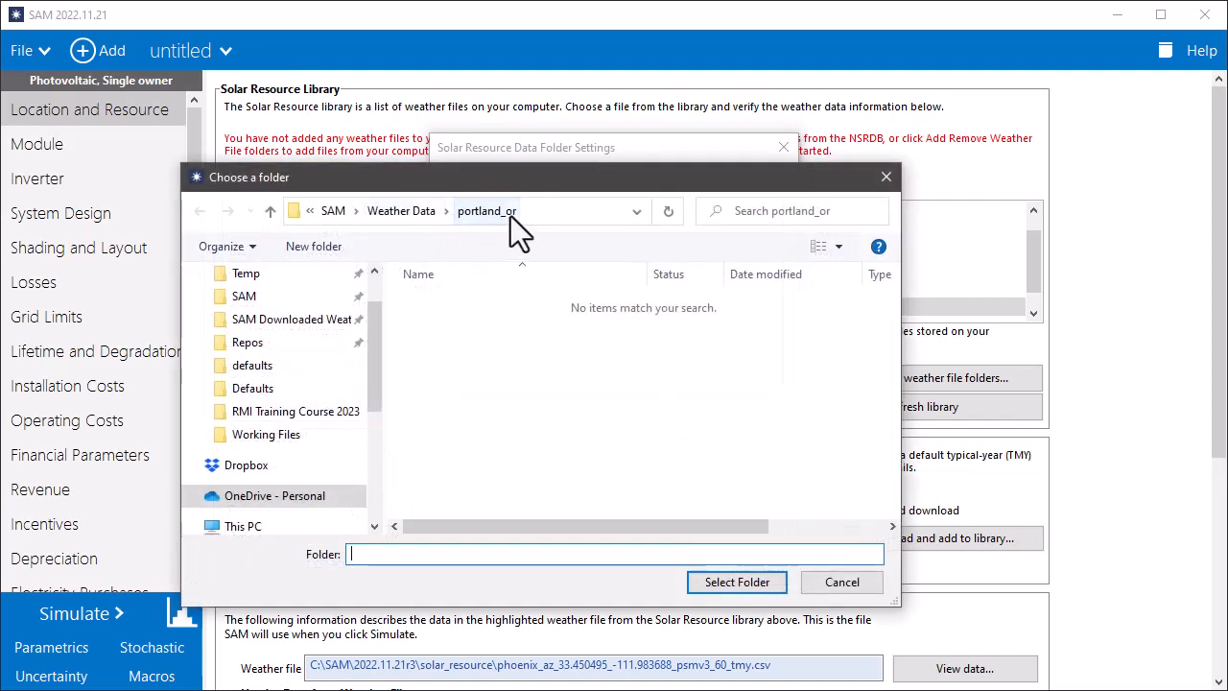
pyautogui.moveTo(737, 581)
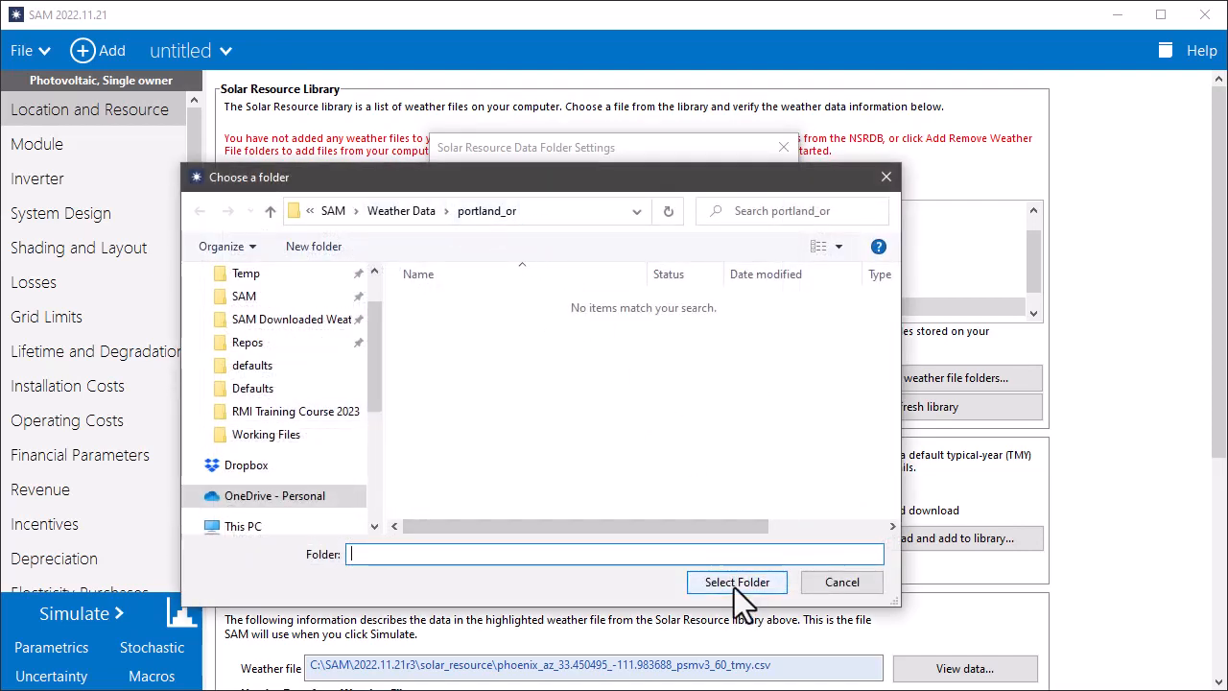
pyautogui.click(737, 581)
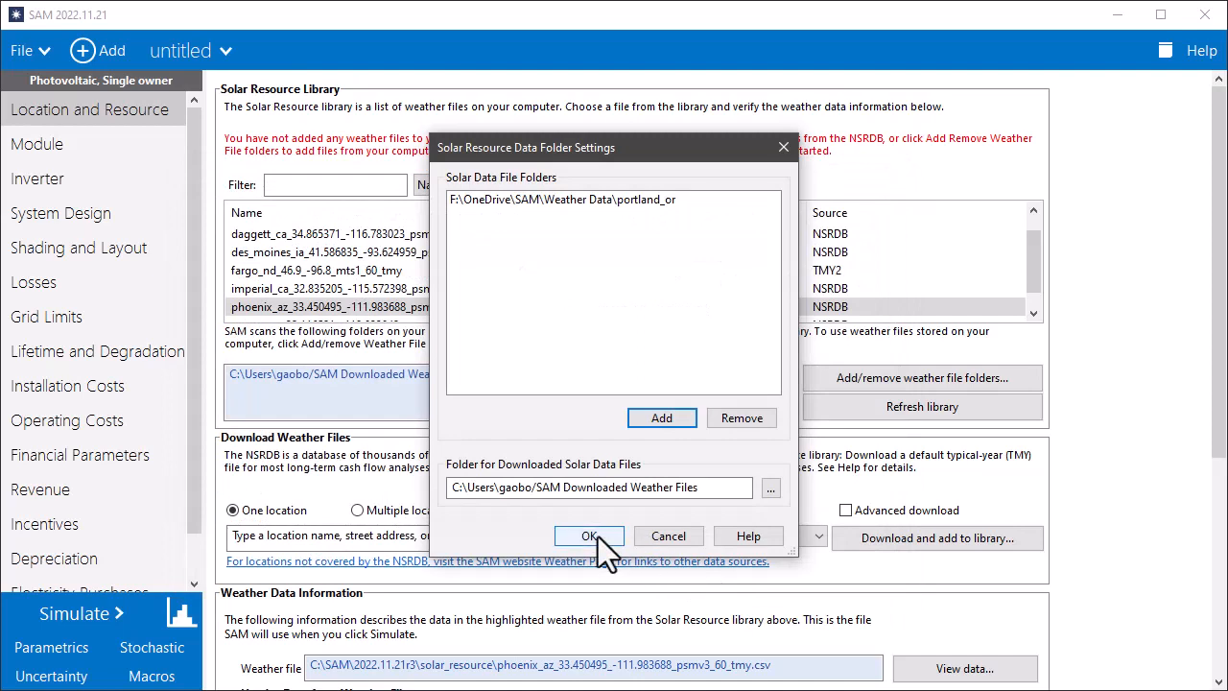
pyautogui.click(589, 536)
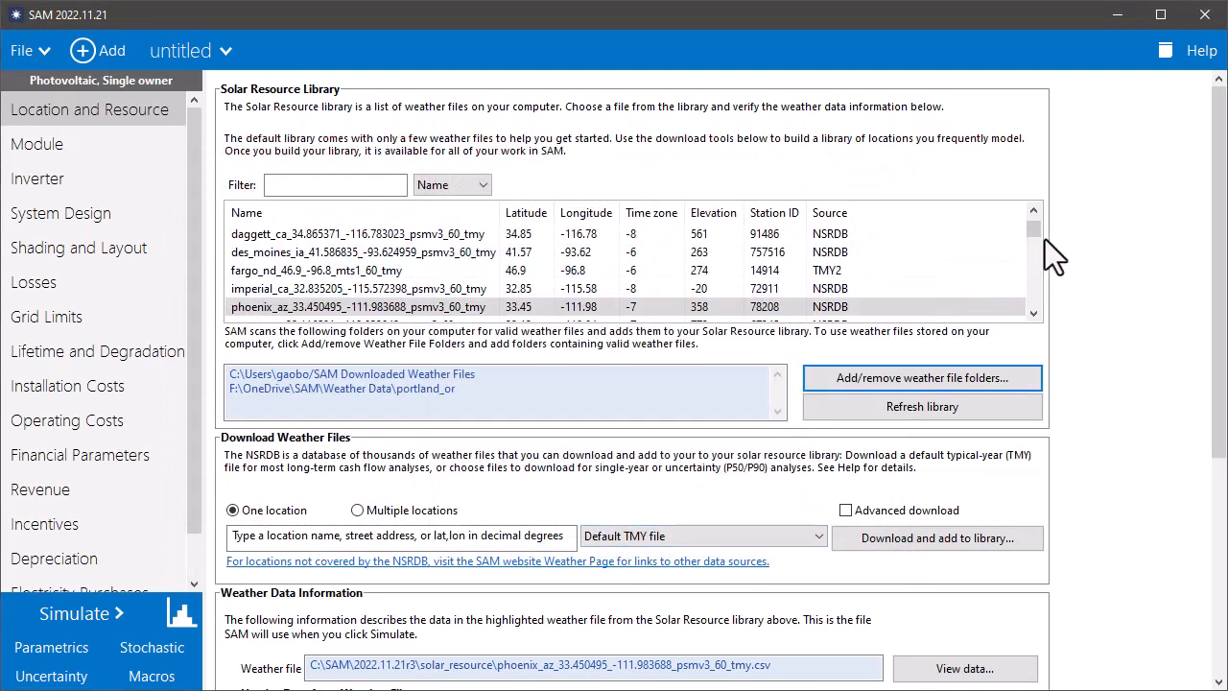
pyautogui.scroll(-3)
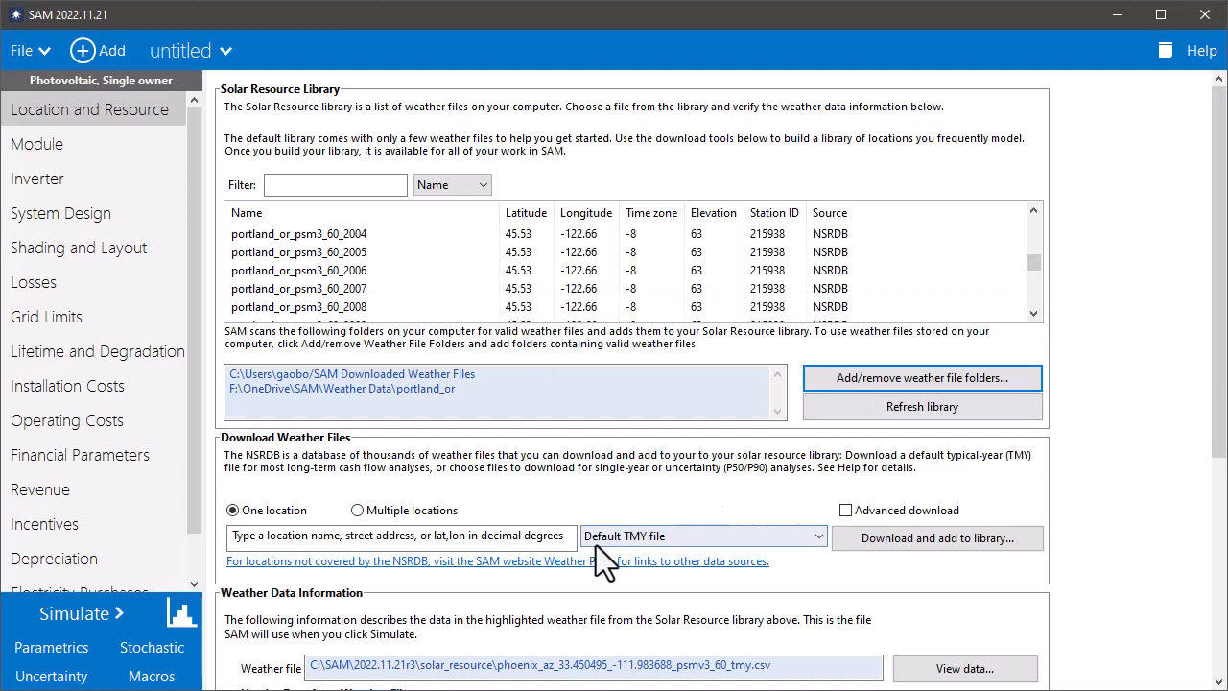
pyautogui.click(702, 535)
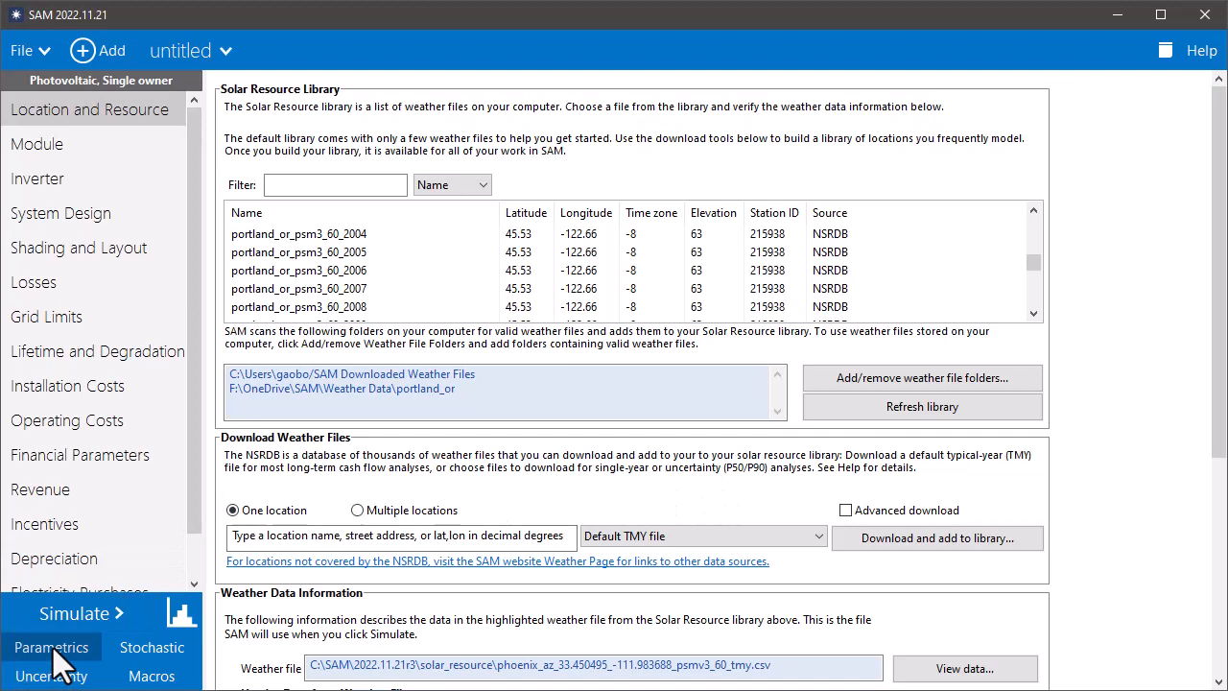
# Step: In parametric quick setup, add the solar resource library current selection as the input variable
pyautogui.click(50, 647)
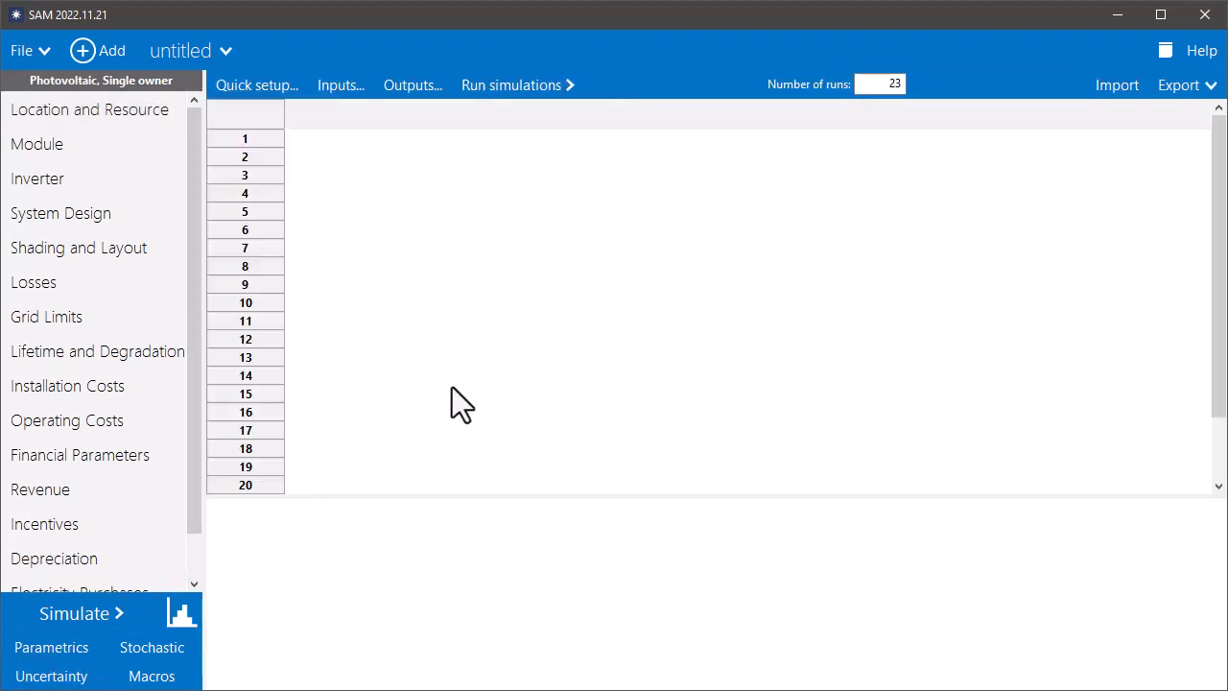
pyautogui.moveTo(549, 380)
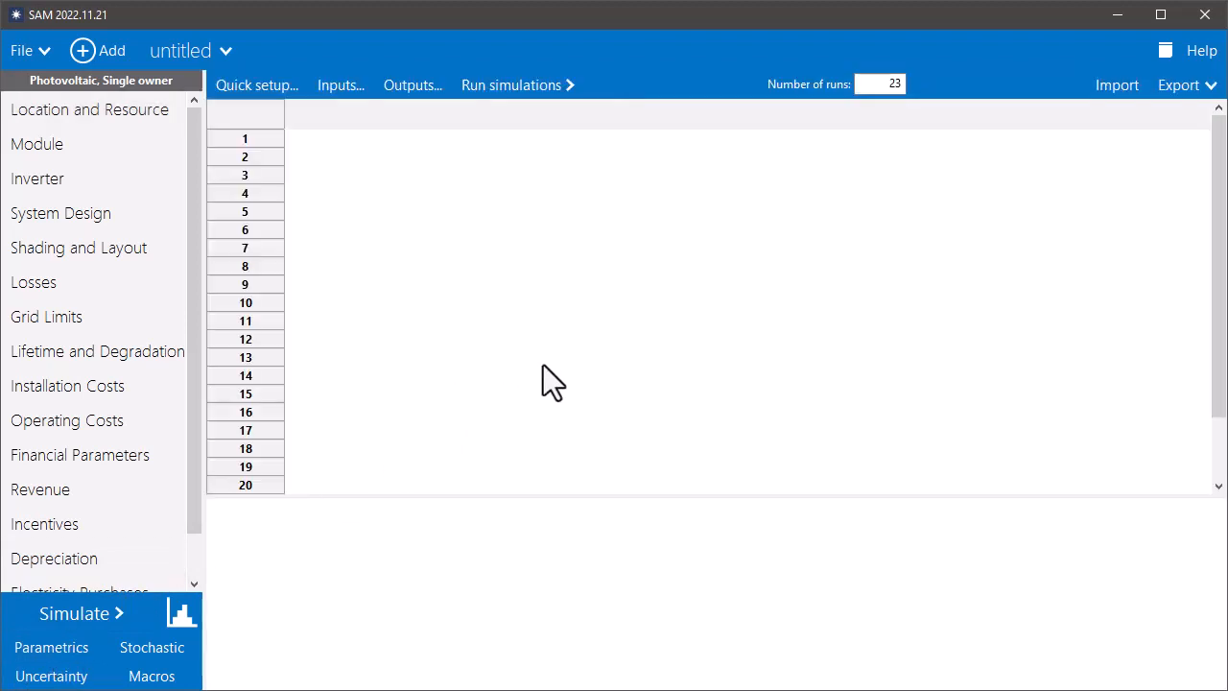
pyautogui.click(257, 85)
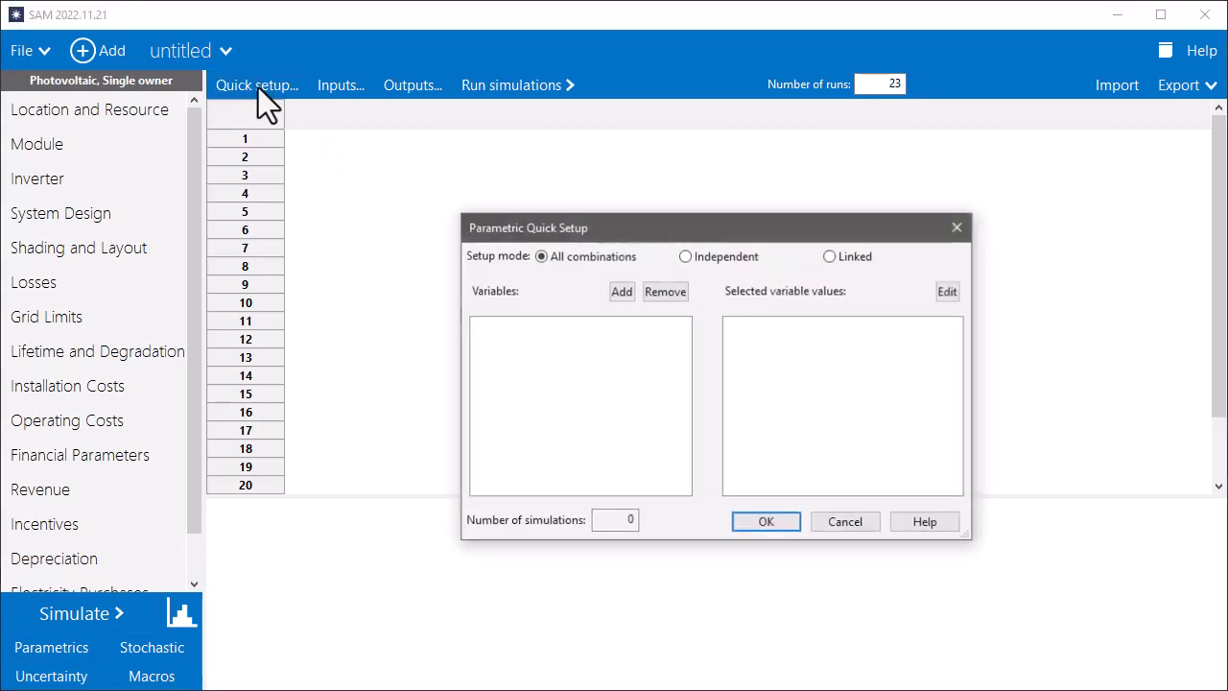
pyautogui.moveTo(356, 196)
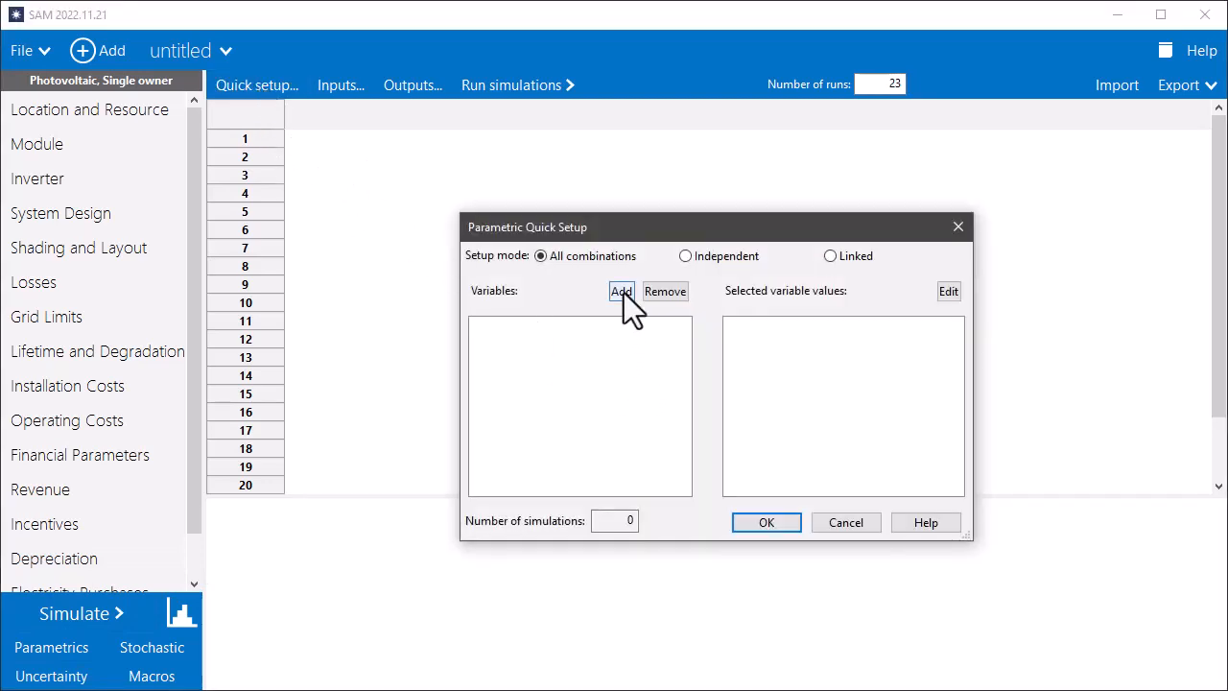
pyautogui.click(622, 292)
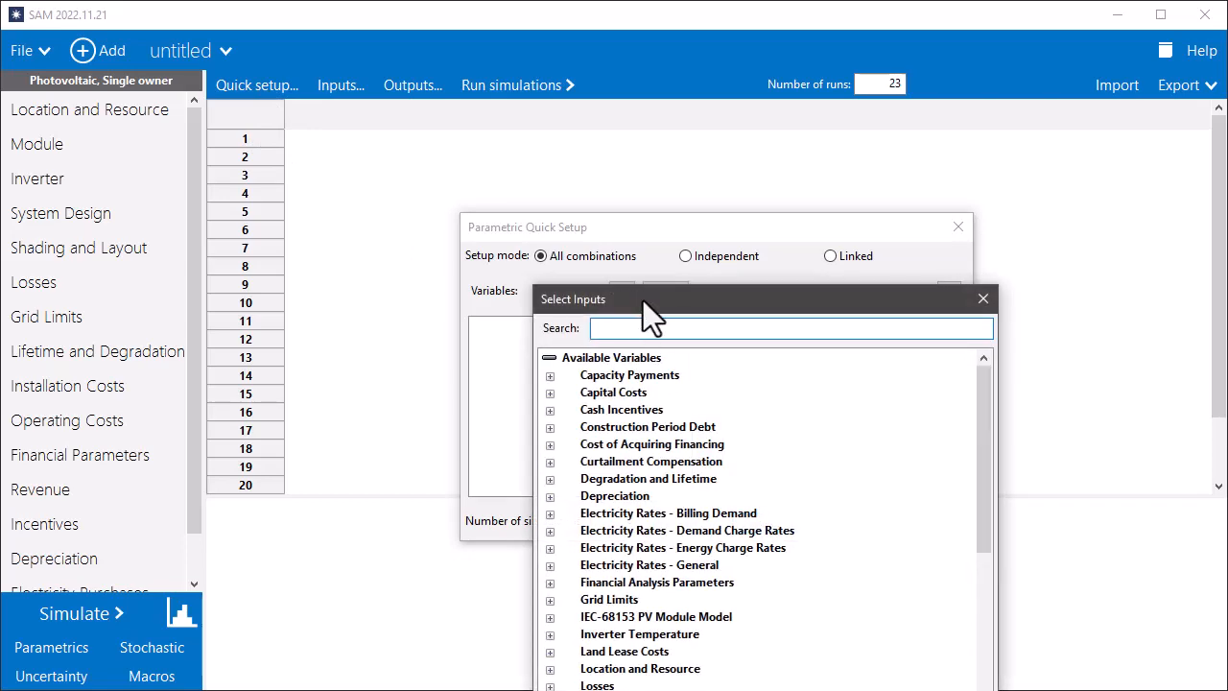
pyautogui.write('solar')
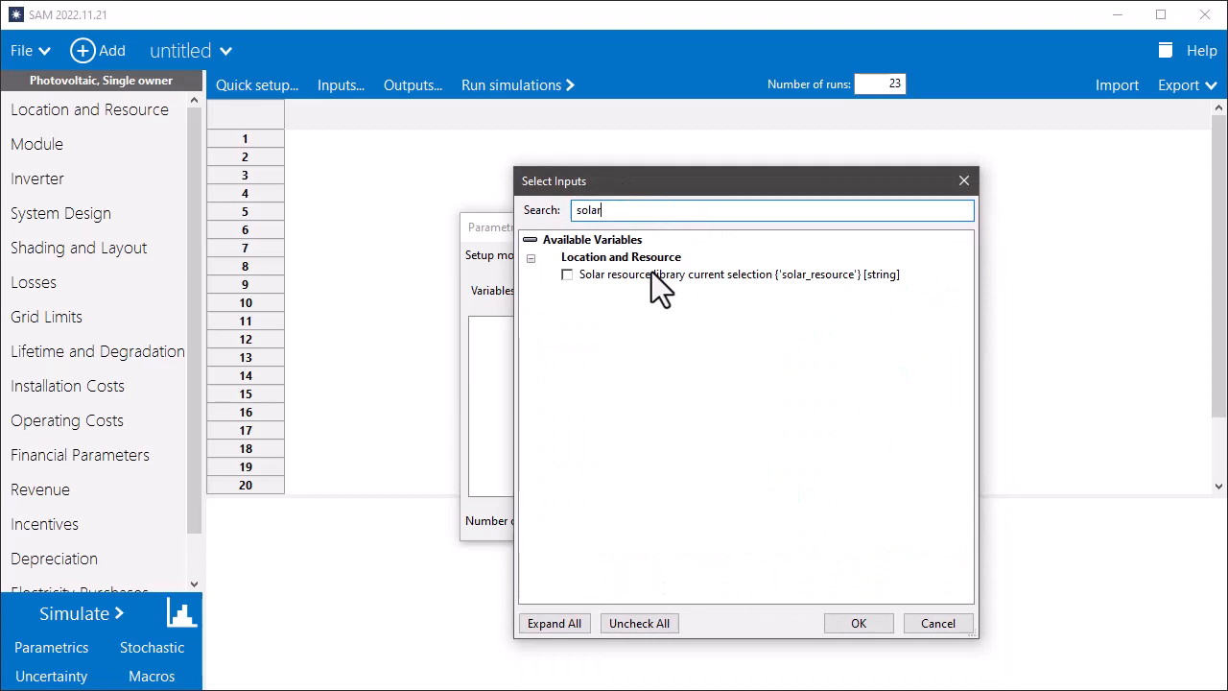
pyautogui.moveTo(572, 297)
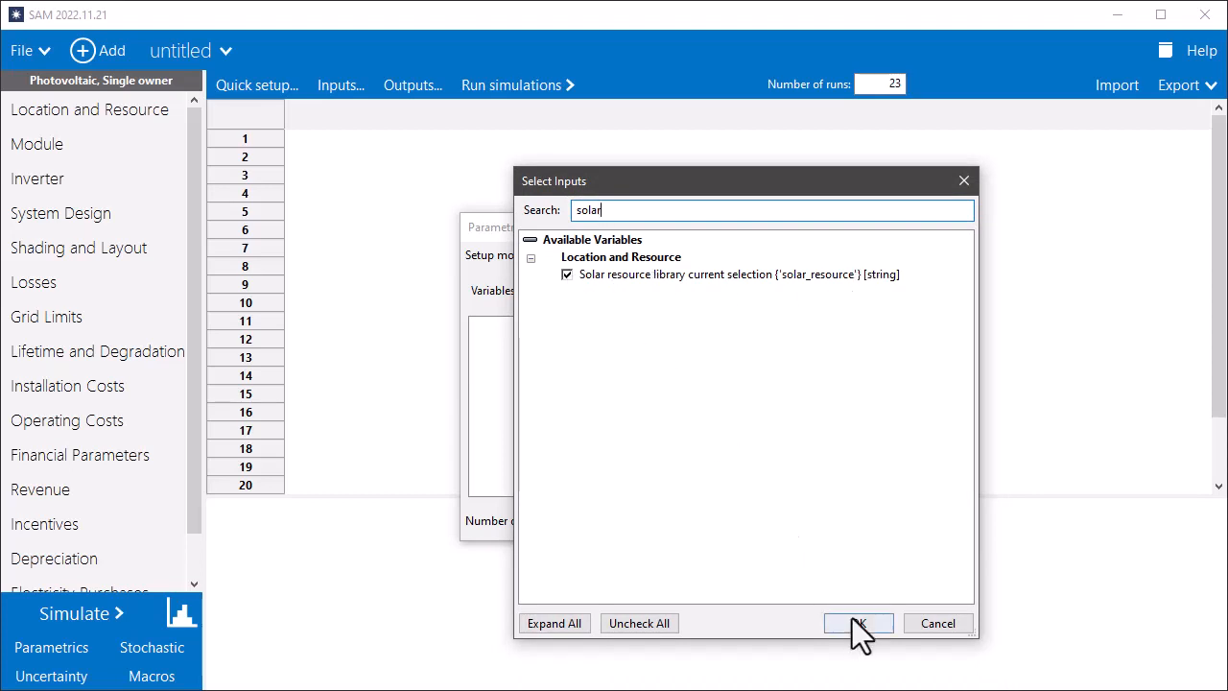
pyautogui.click(856, 622)
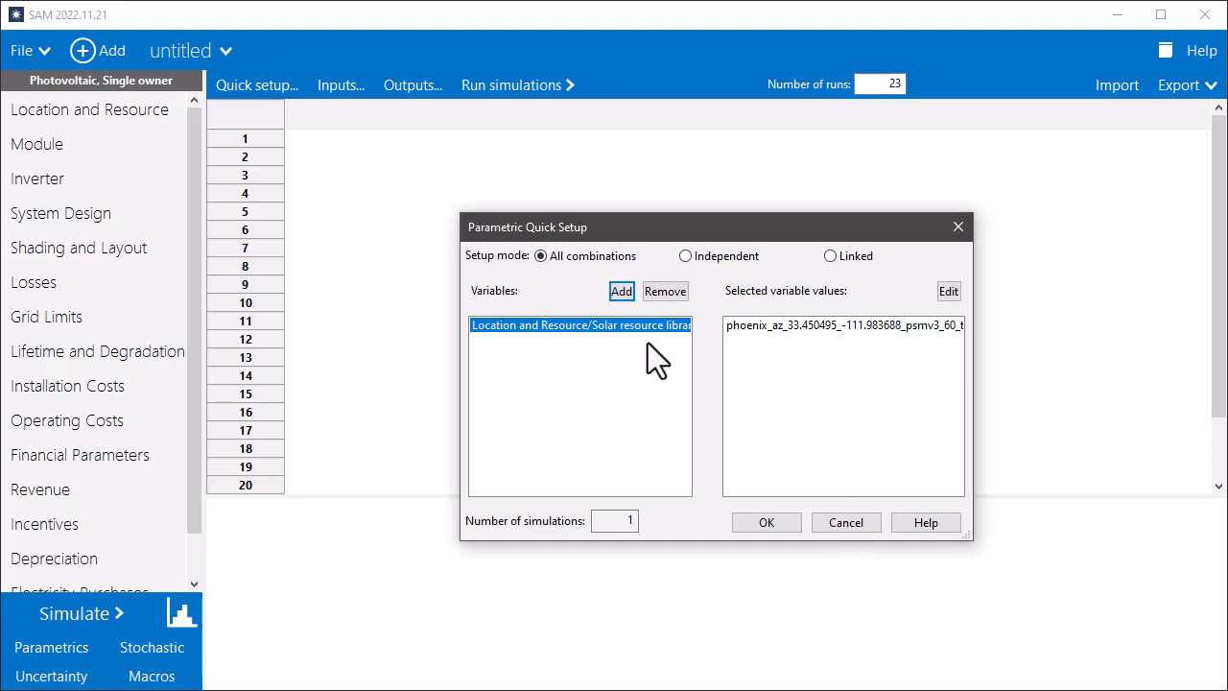
pyautogui.moveTo(614, 349)
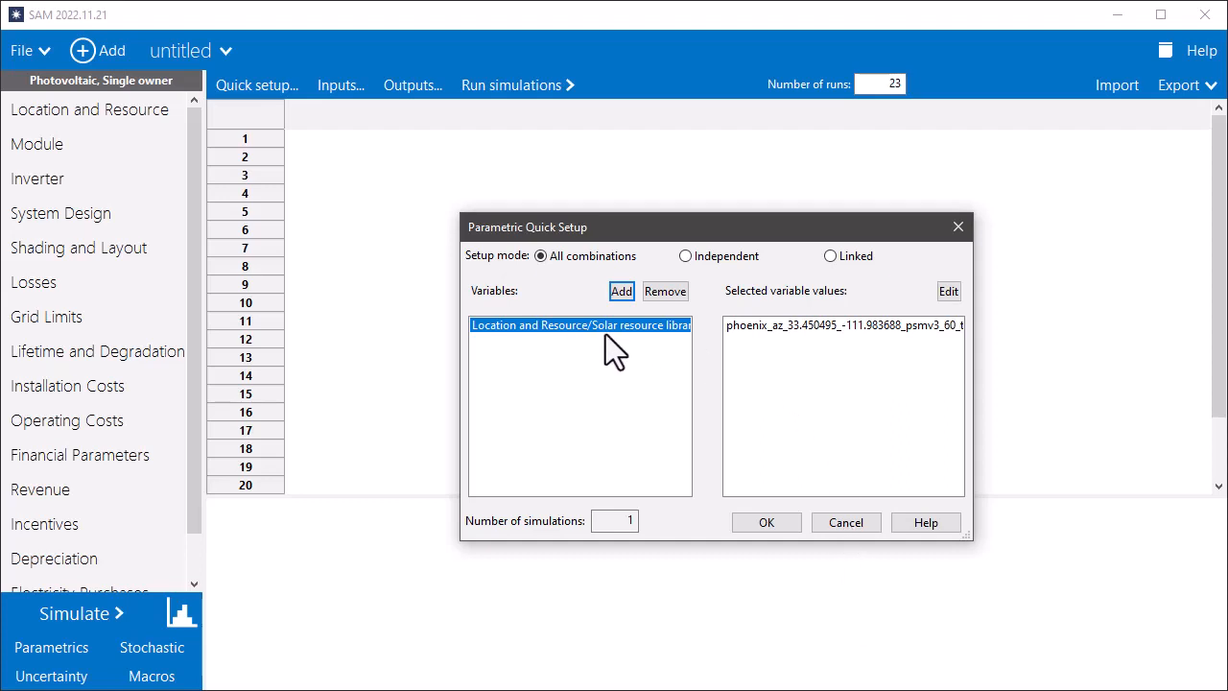
pyautogui.moveTo(618, 346)
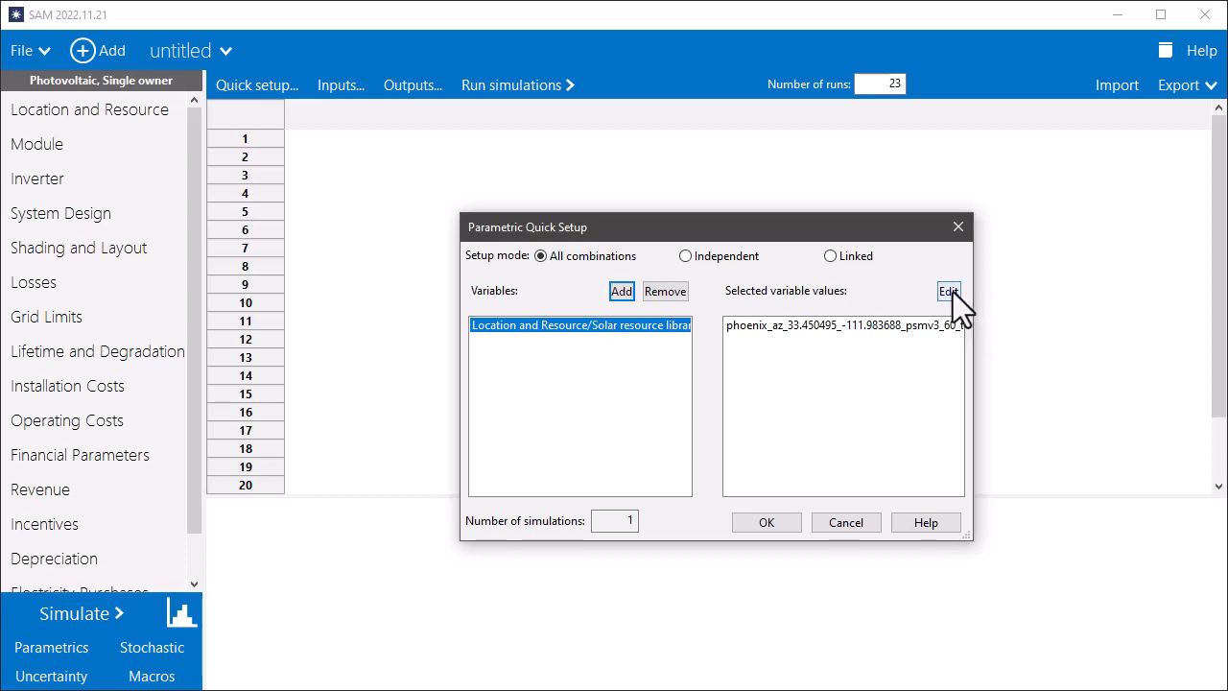
# Step: Replace the Phoenix value with the 23 portland_or weather years 1998–2020 and overwrite the table
pyautogui.click(948, 292)
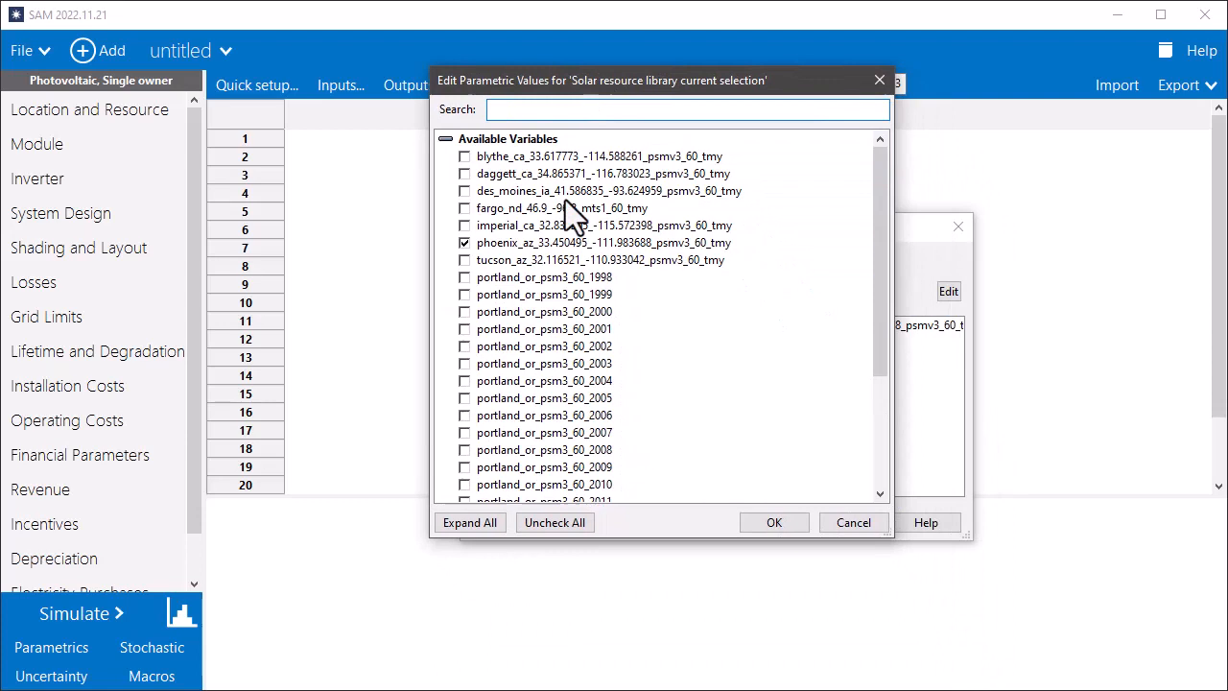
pyautogui.click(465, 241)
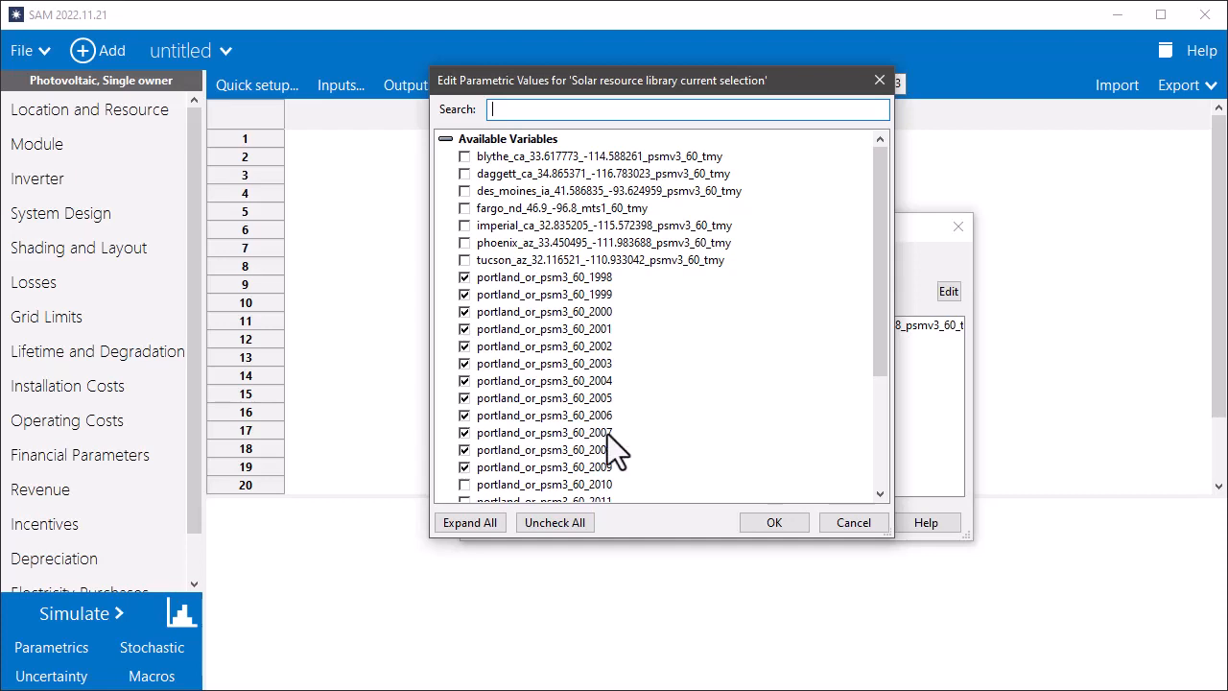
pyautogui.scroll(-3)
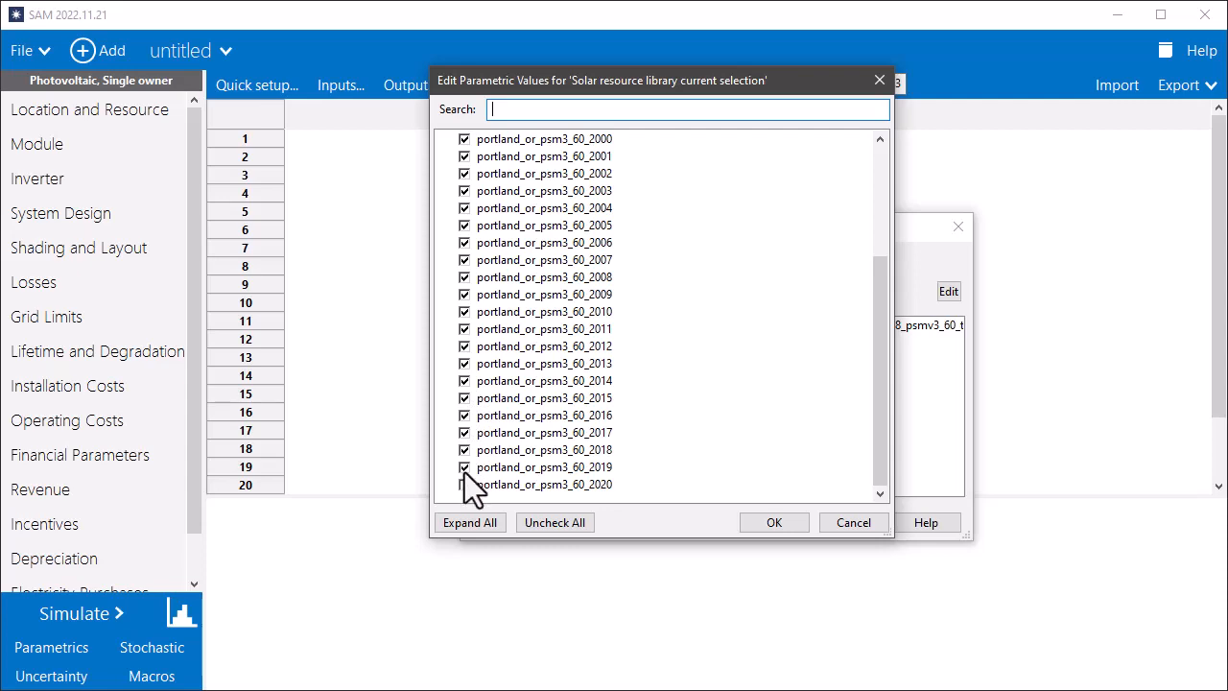
pyautogui.click(775, 522)
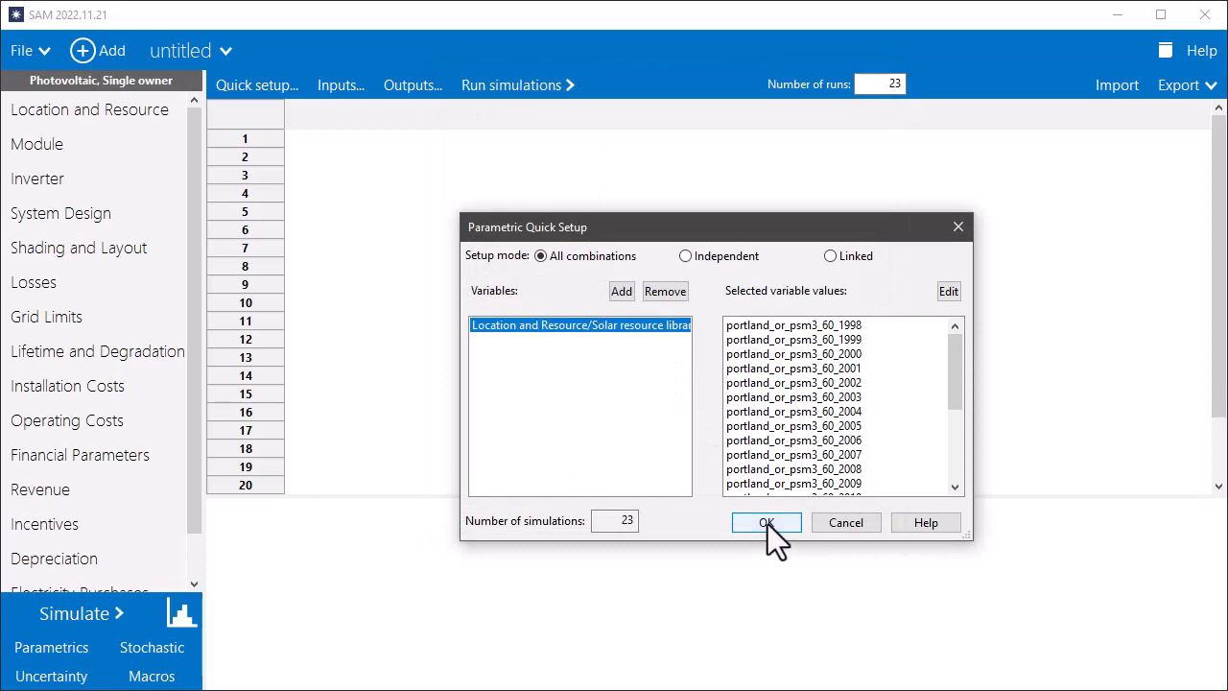
pyautogui.click(766, 522)
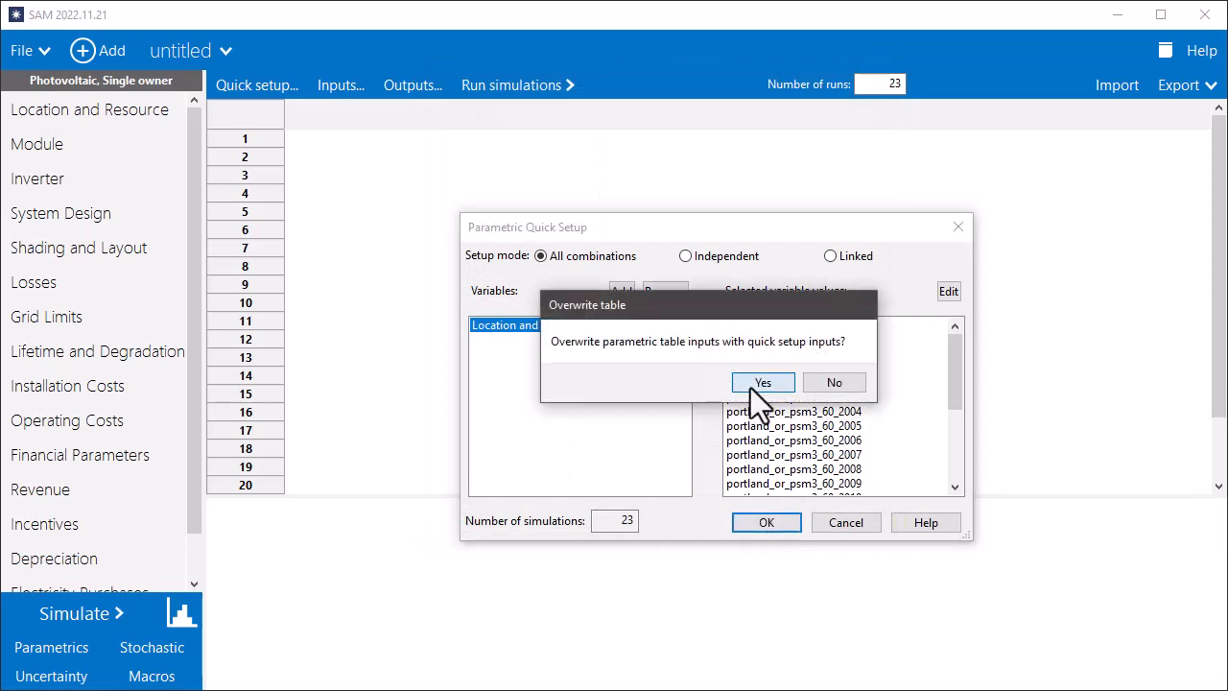
pyautogui.click(764, 381)
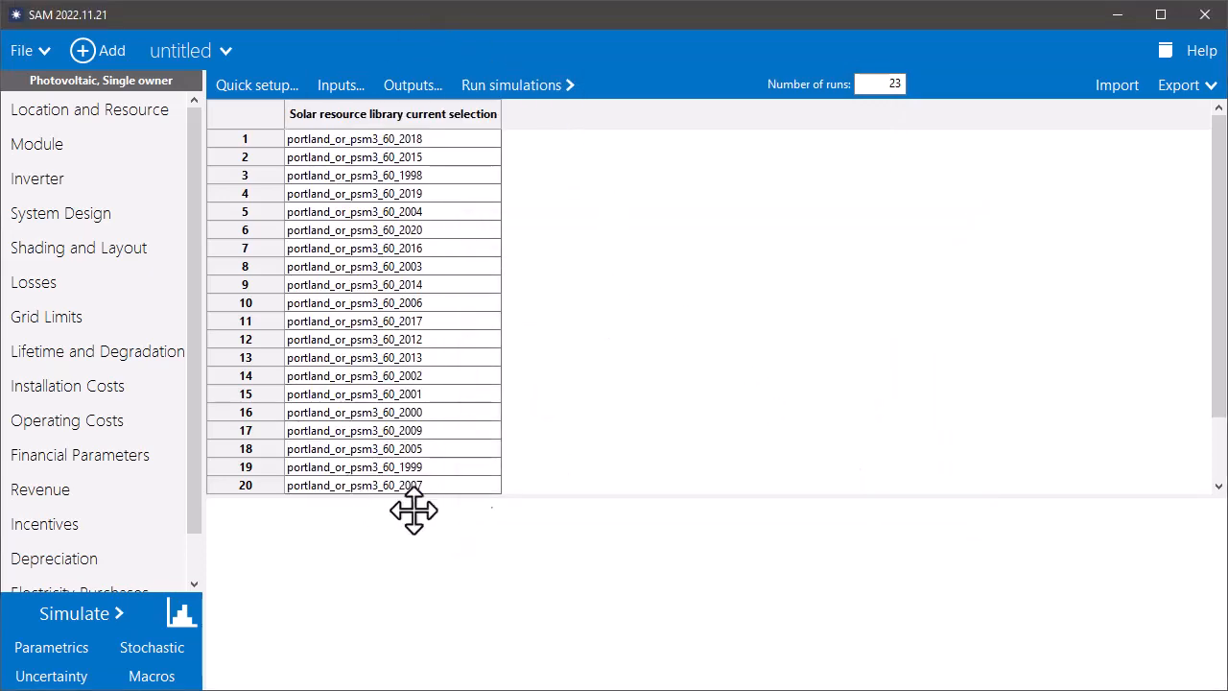
pyautogui.moveTo(533, 508)
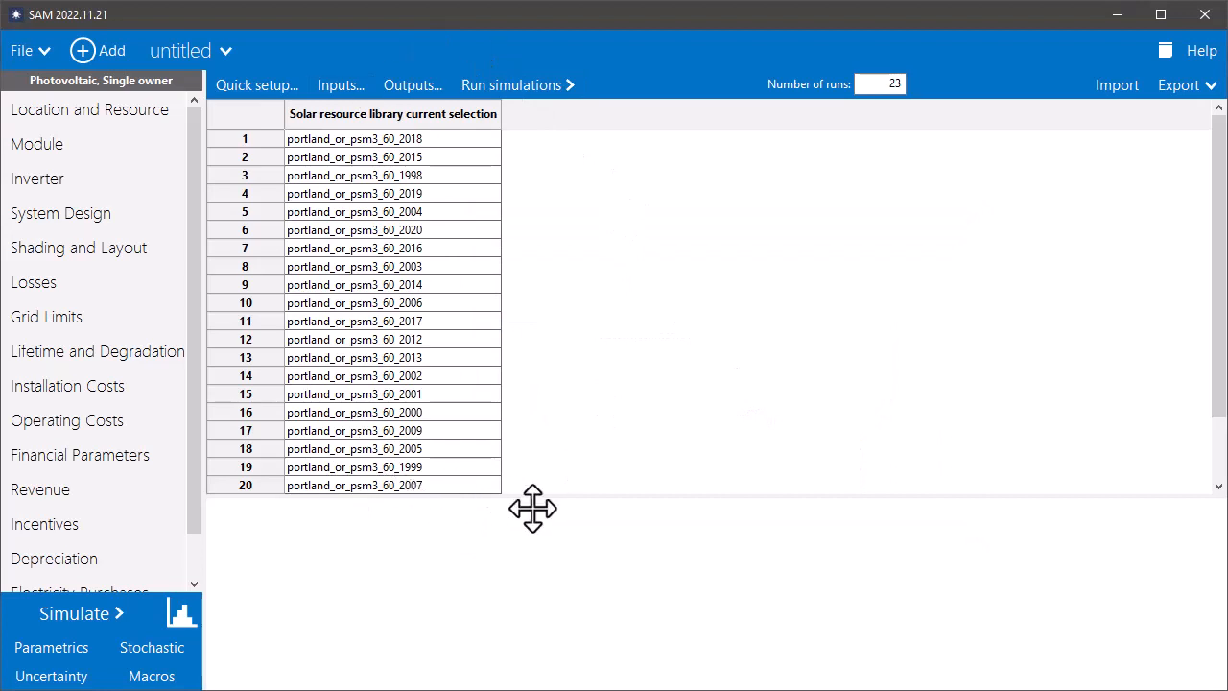
pyautogui.moveTo(465, 156)
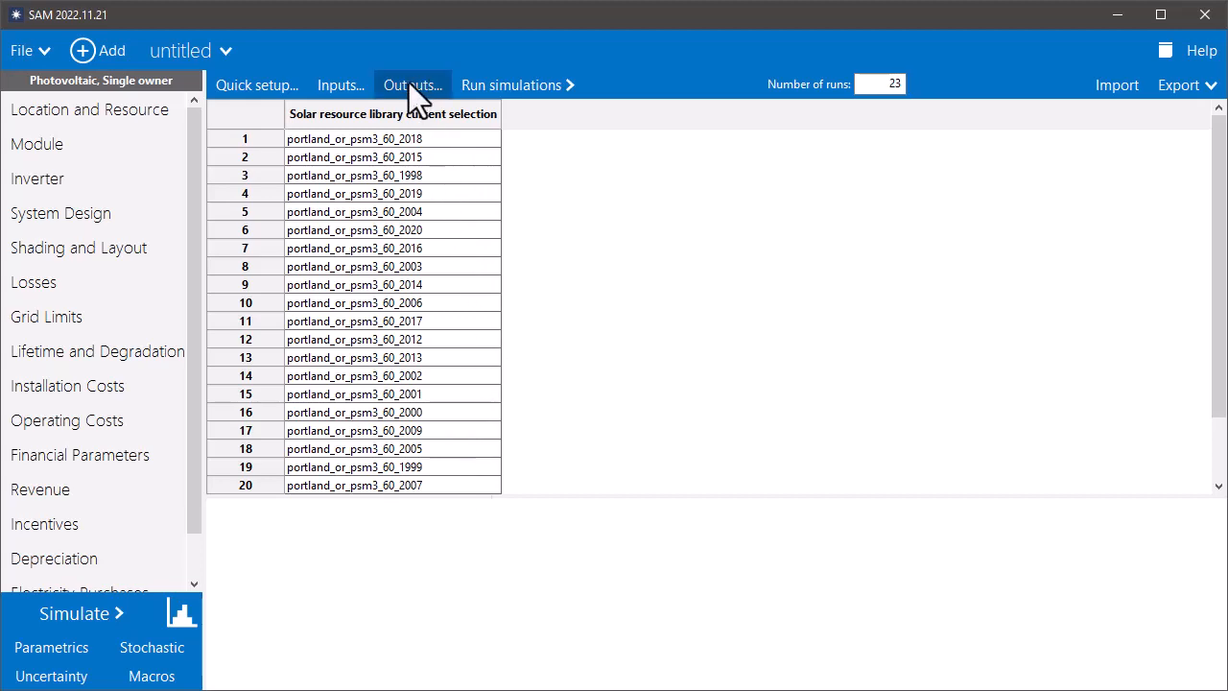
# Step: Add Annual Energy AC (year 1) as a parametric output column
pyautogui.click(411, 84)
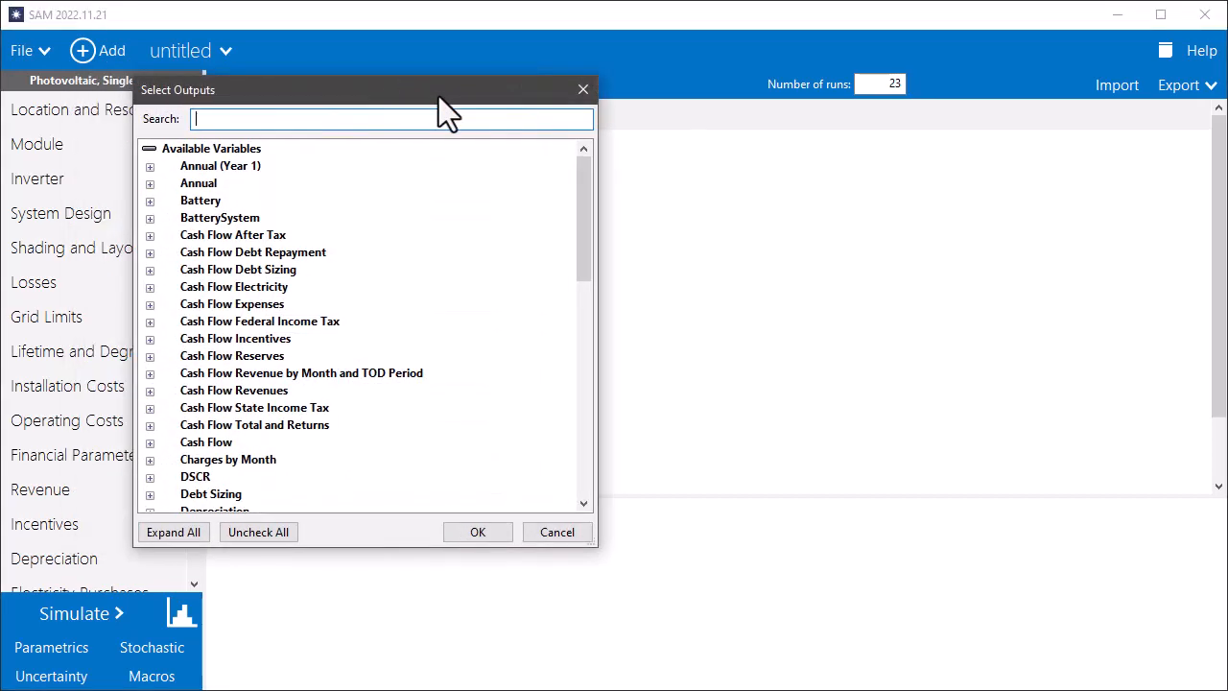
pyautogui.write('annual energy')
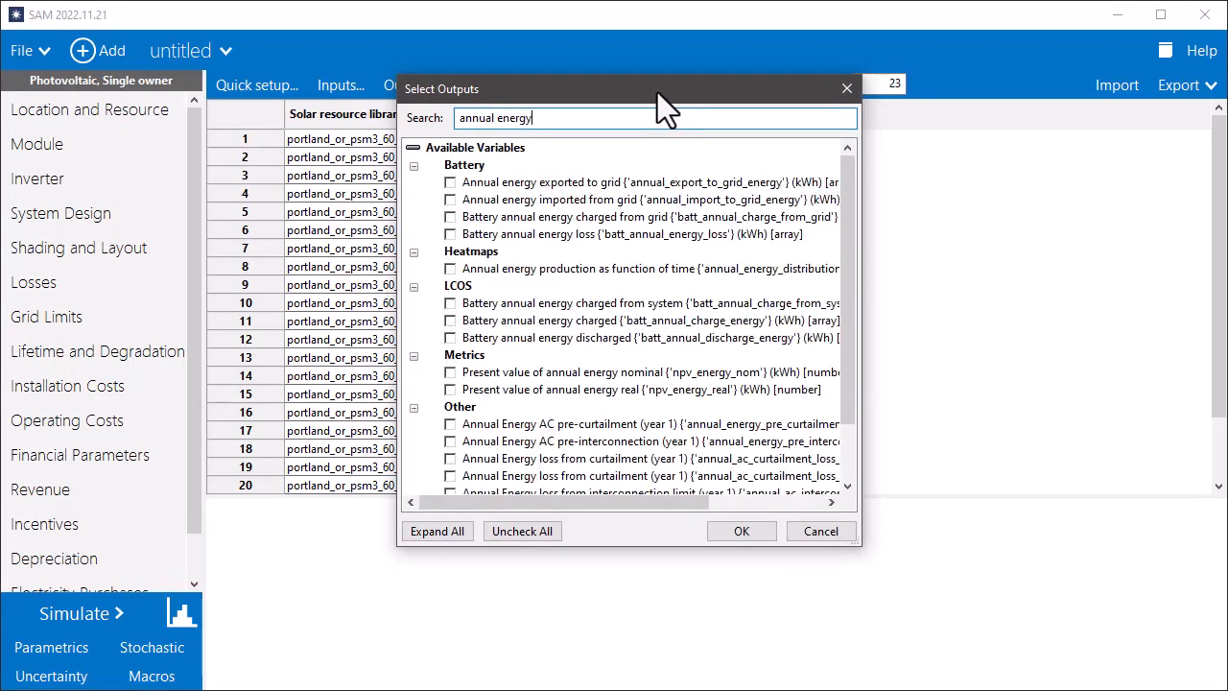
pyautogui.scroll(-3)
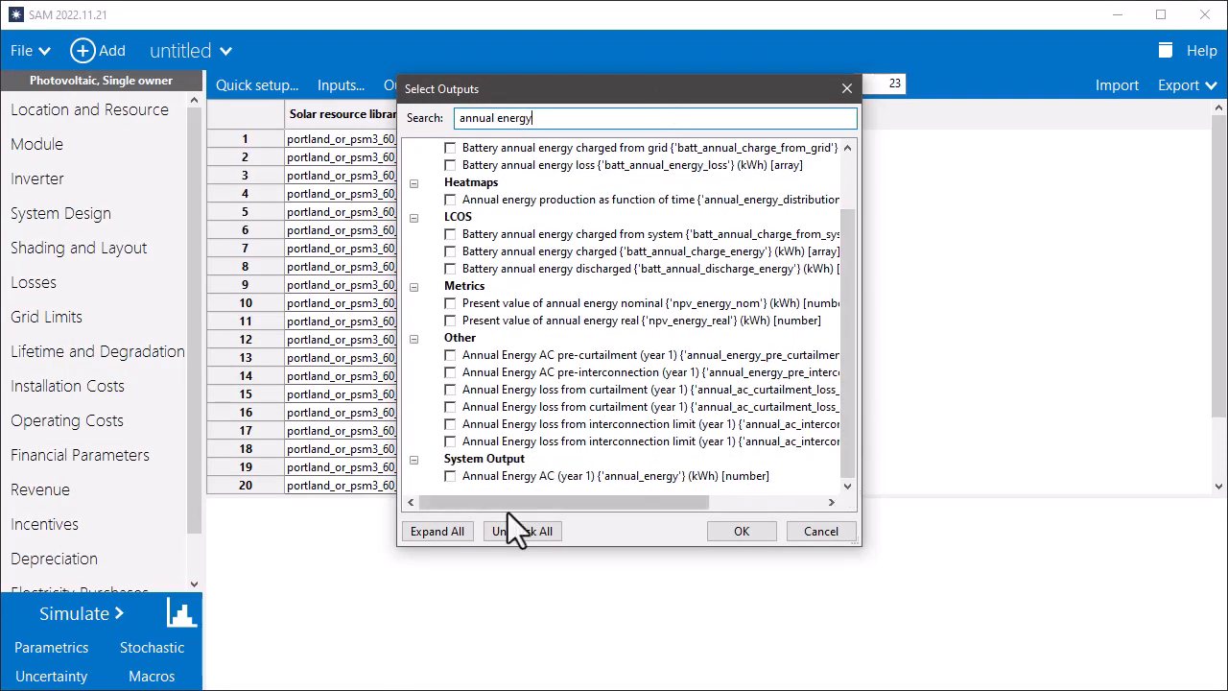
pyautogui.click(449, 476)
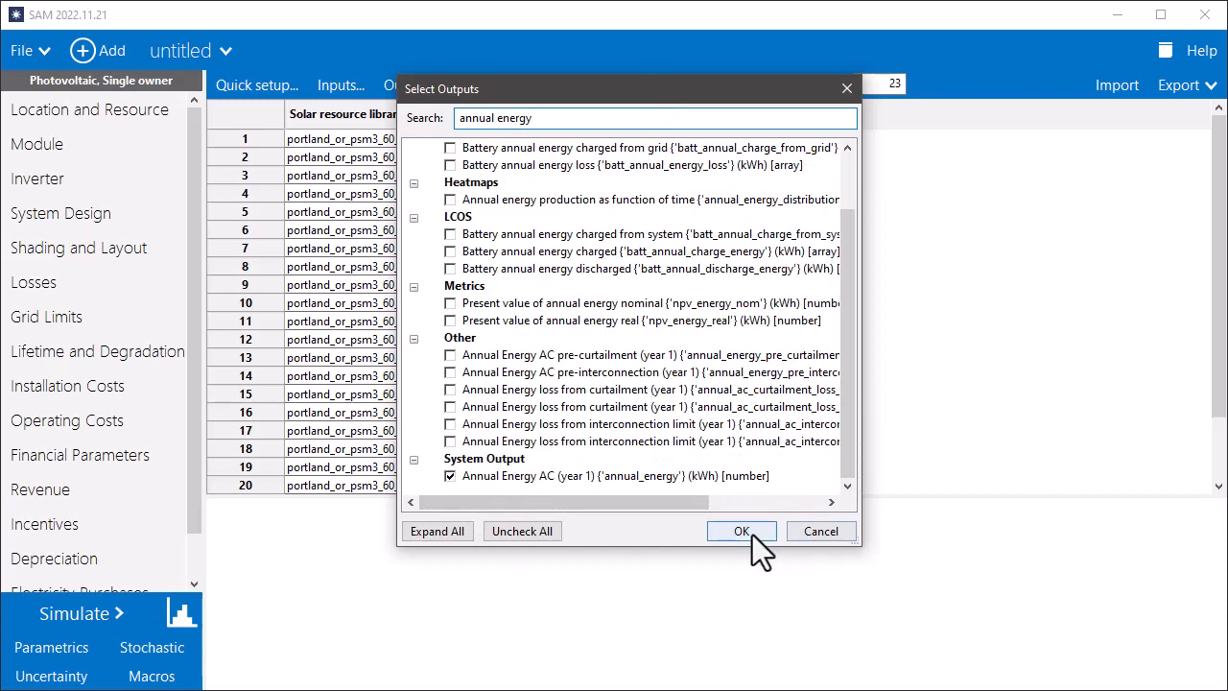
pyautogui.click(741, 530)
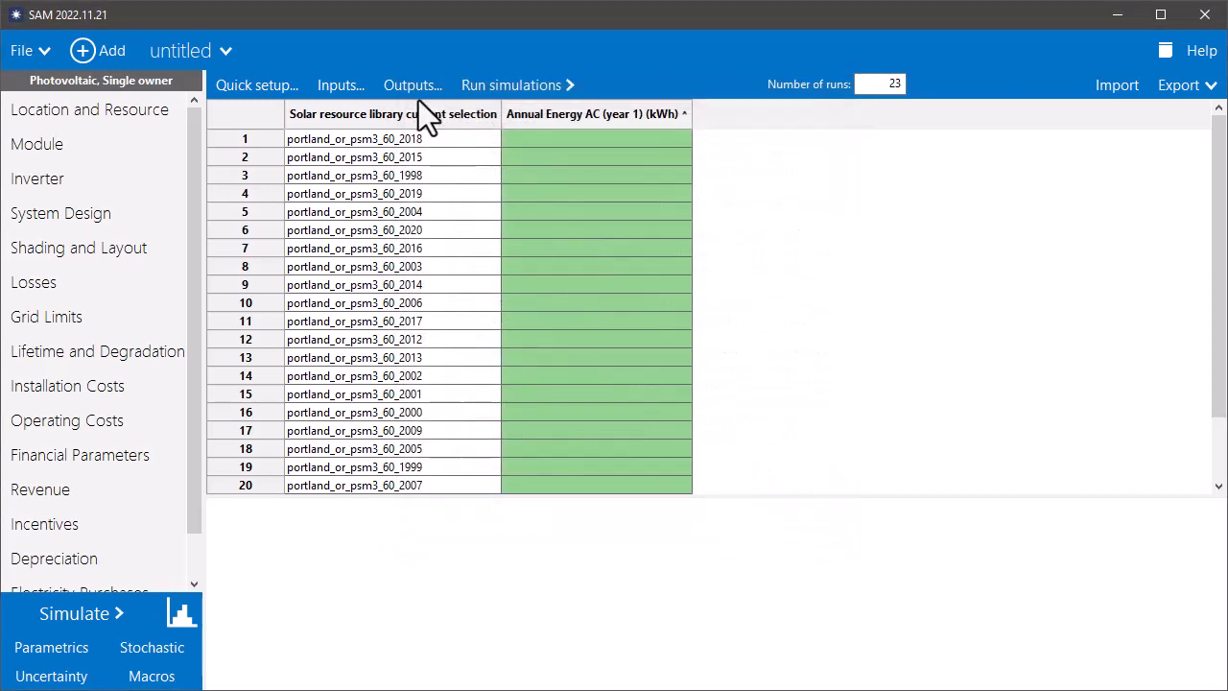
# Step: Add Performance ratio as a second parametric output column
pyautogui.click(413, 84)
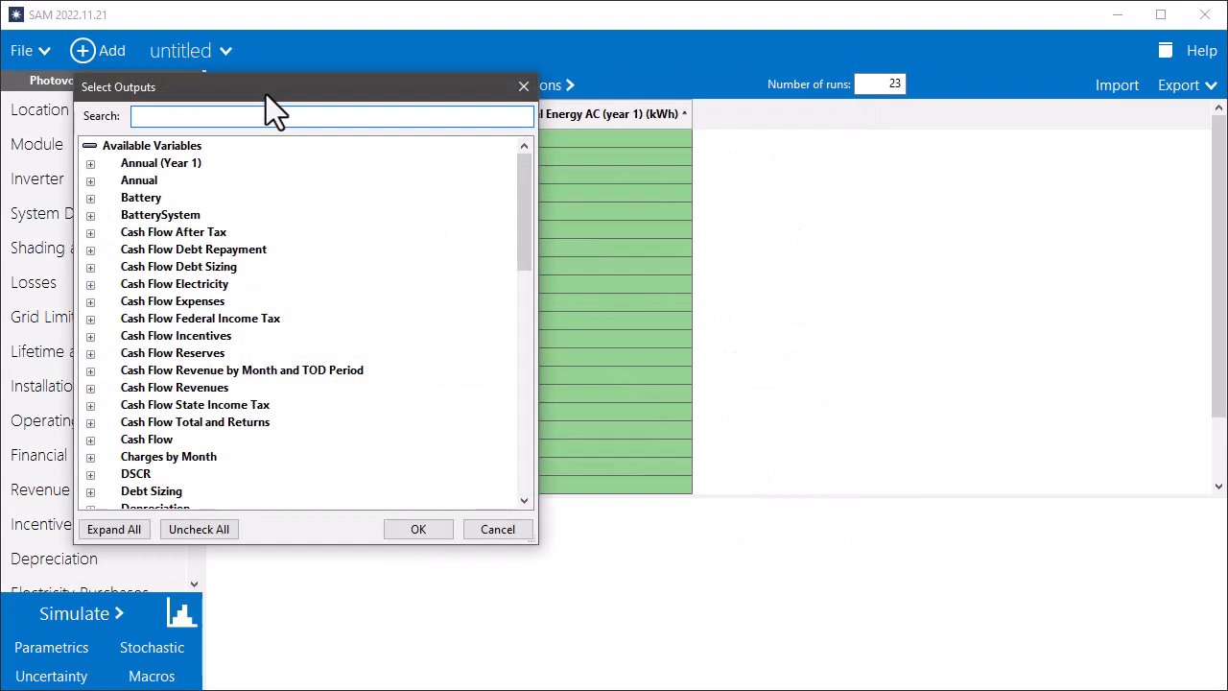
pyautogui.write('performance')
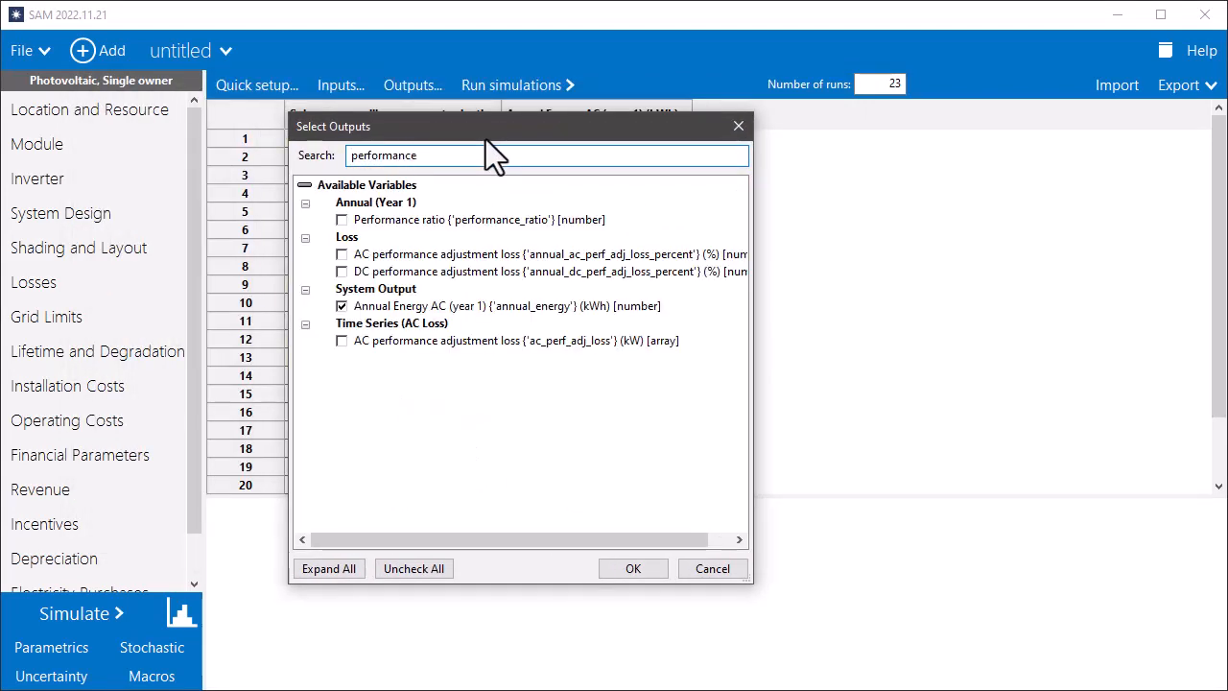
pyautogui.click(342, 218)
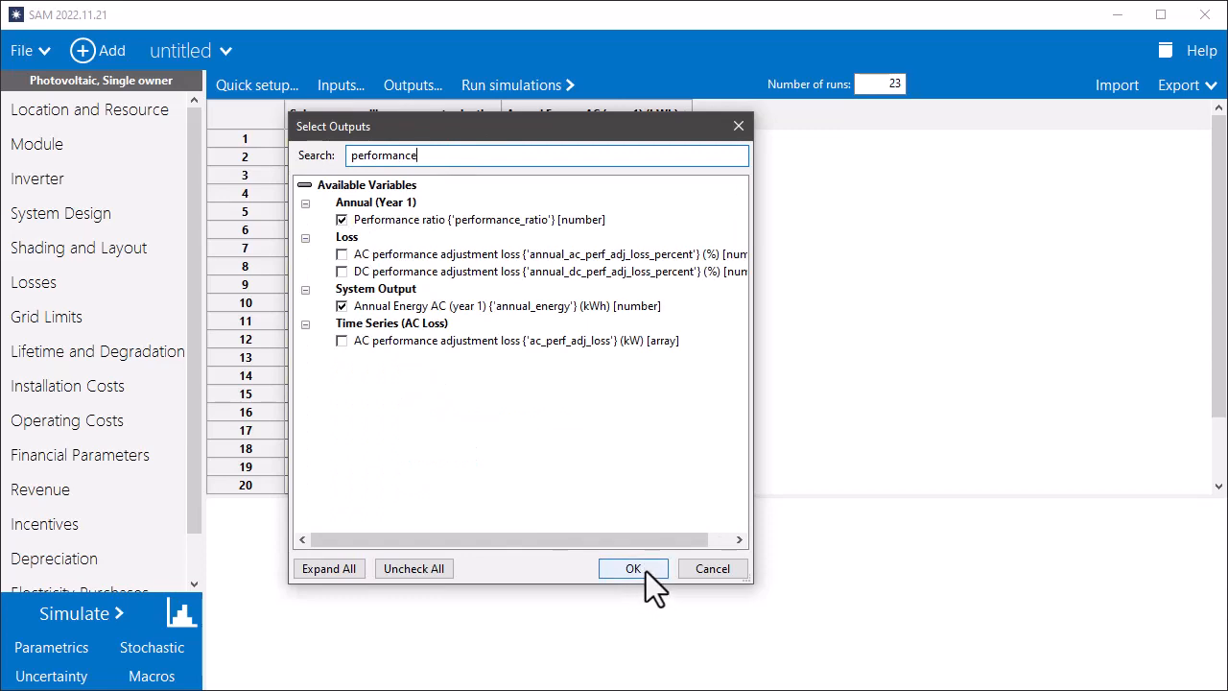
pyautogui.click(634, 568)
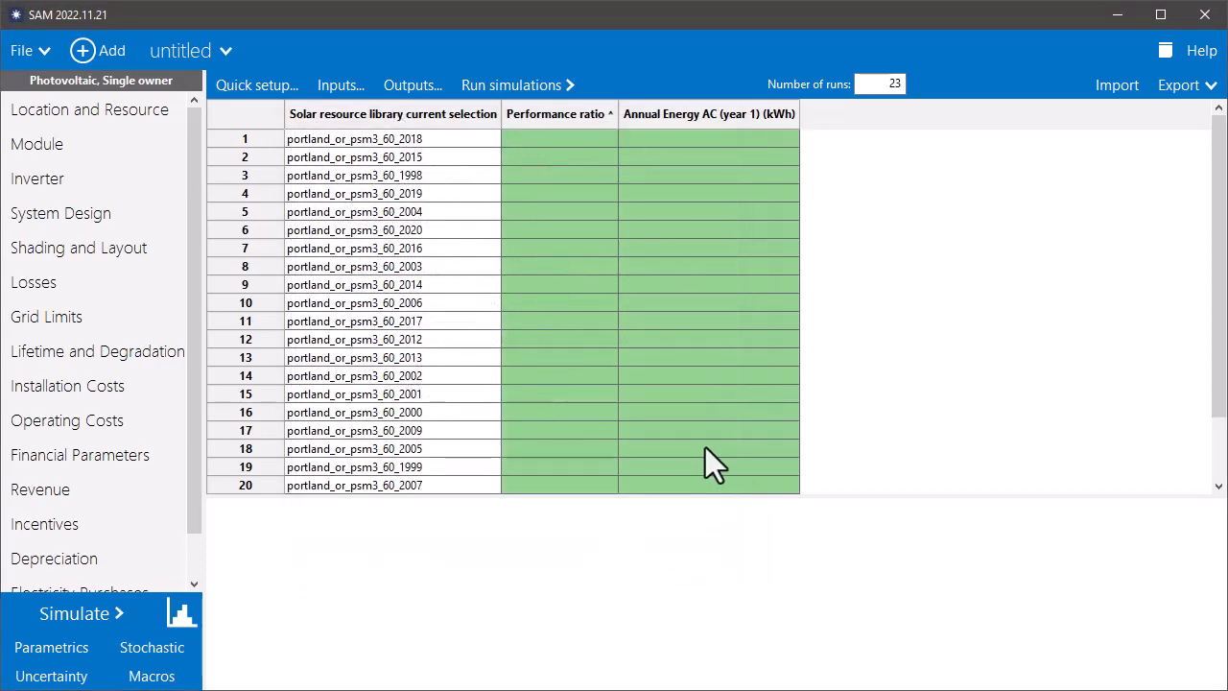
pyautogui.moveTo(936, 438)
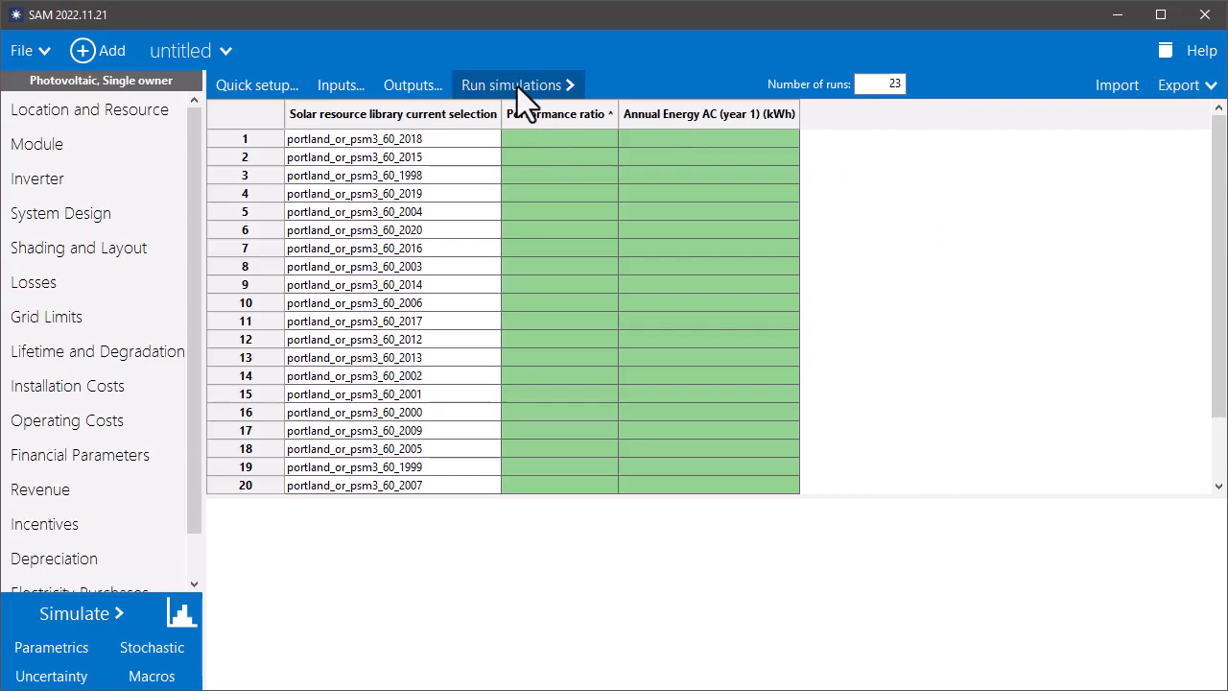
# Step: Run all 23 parametric simulations
pyautogui.click(511, 85)
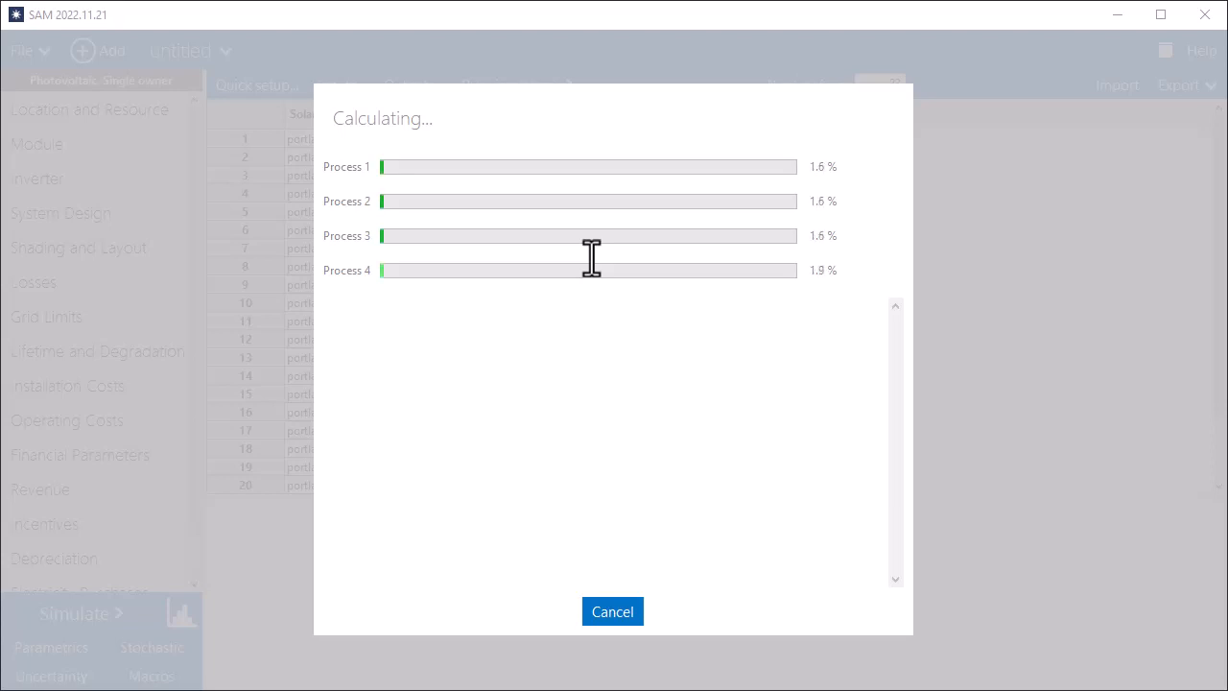
pyautogui.moveTo(702, 357)
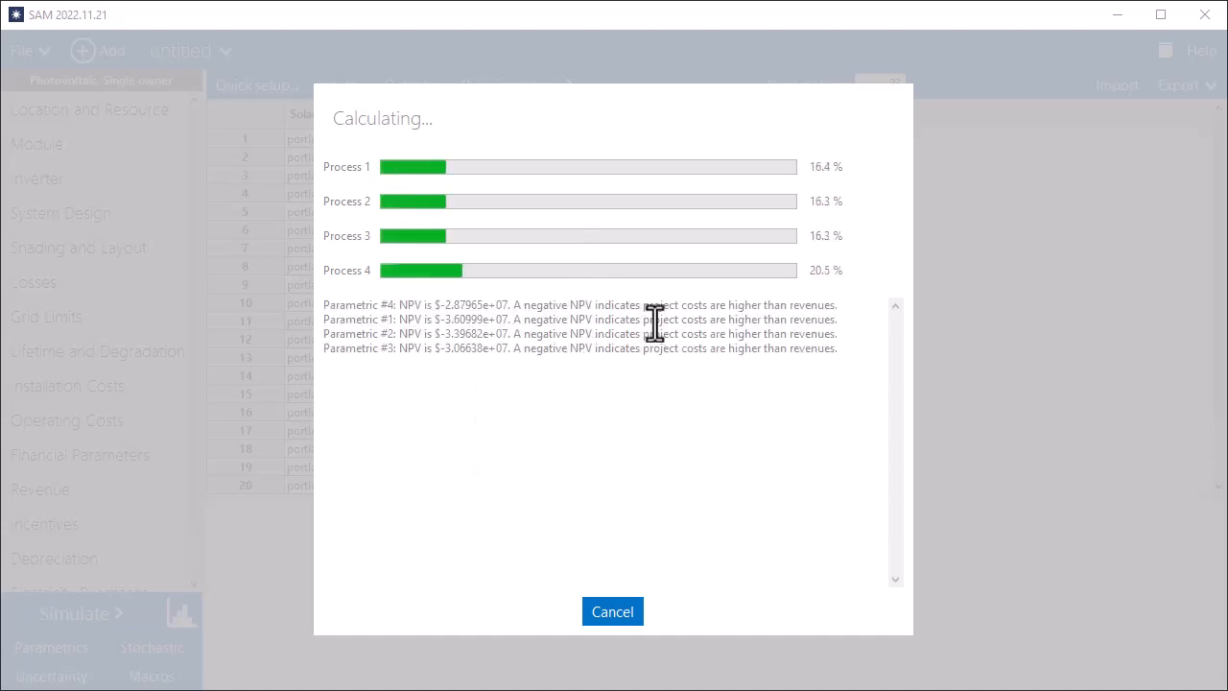
pyautogui.moveTo(573, 372)
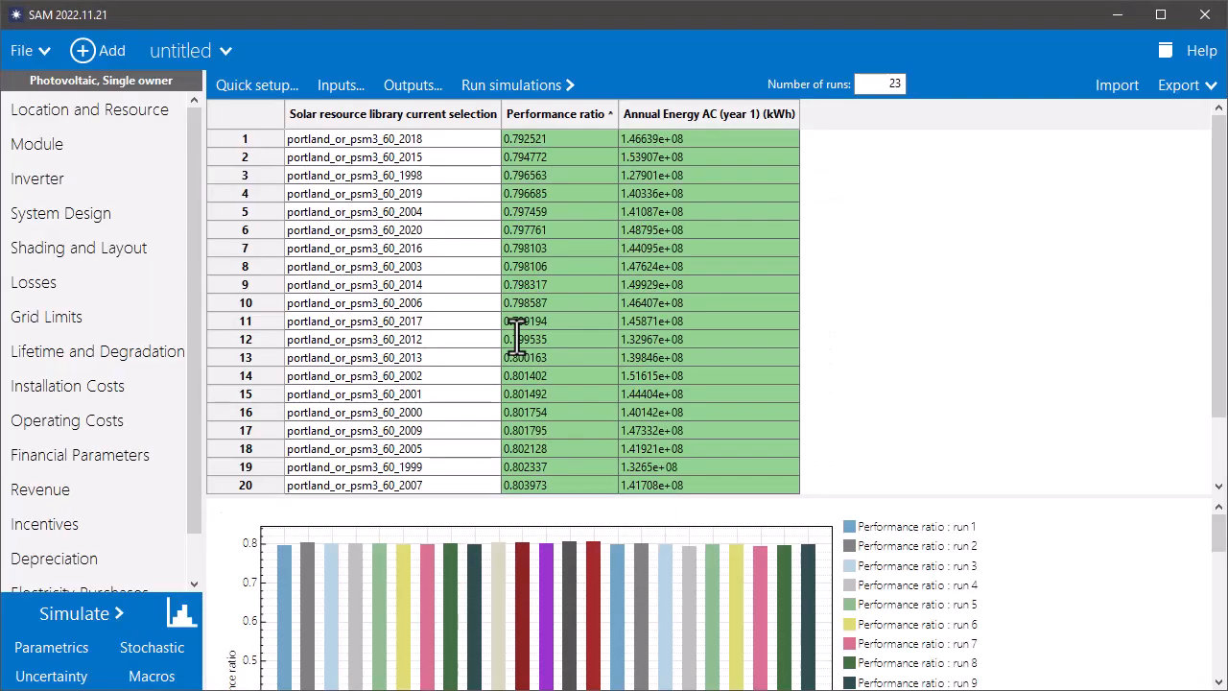
pyautogui.moveTo(553, 144)
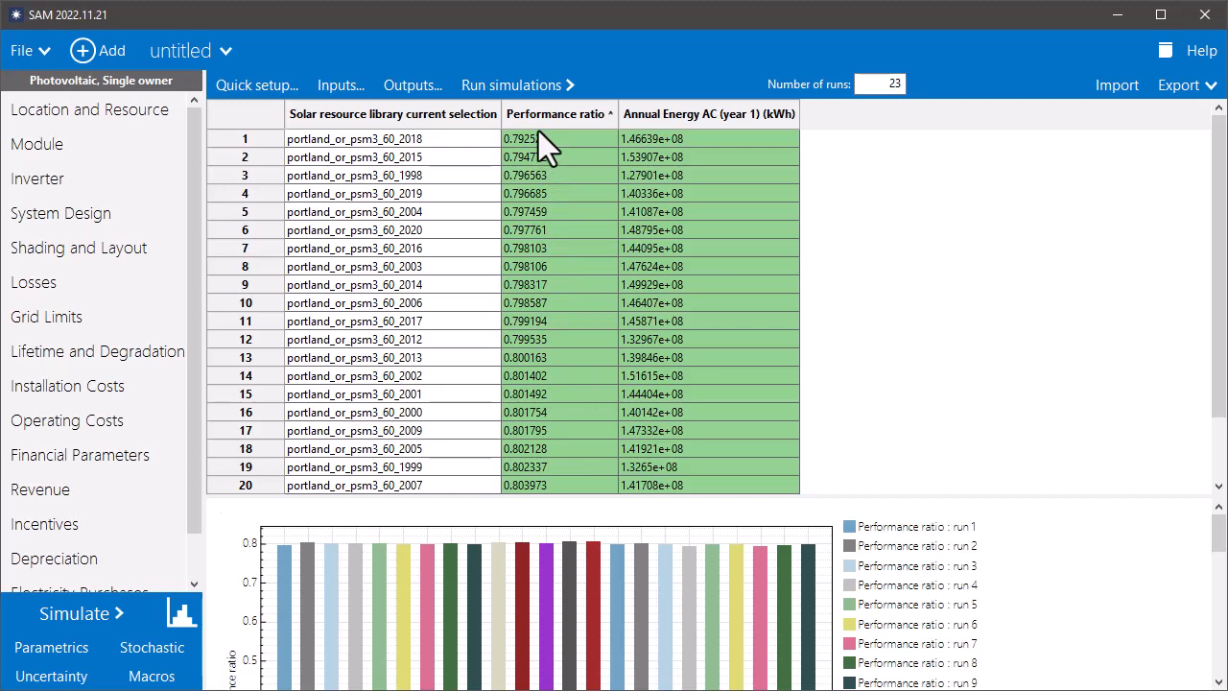
pyautogui.moveTo(737, 387)
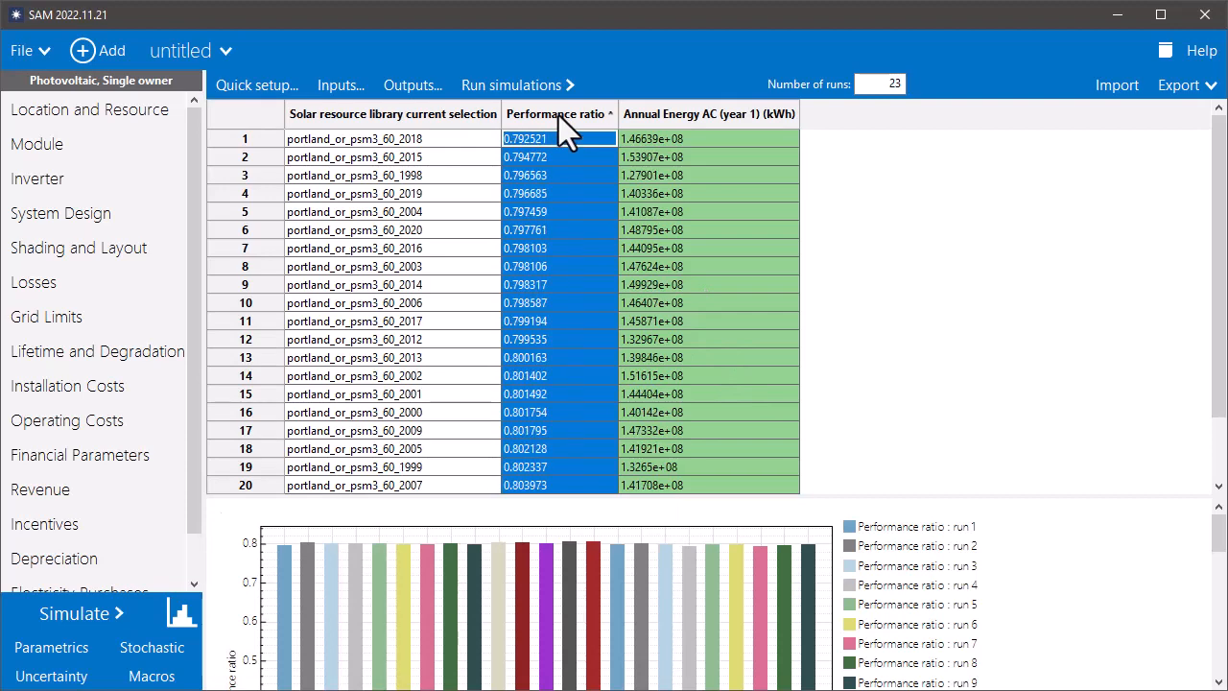
# Step: Sort the results by Annual Energy AC (year 1), highest first, putting 2015 on top
pyautogui.click(710, 114)
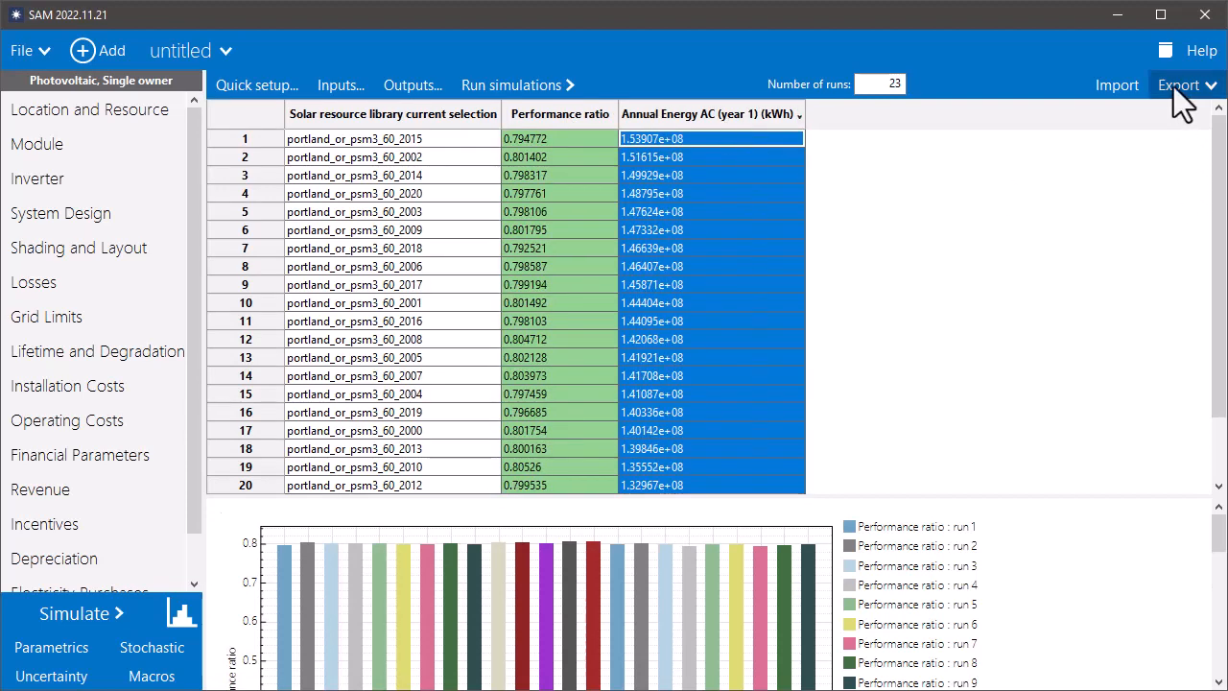
pyautogui.click(1179, 84)
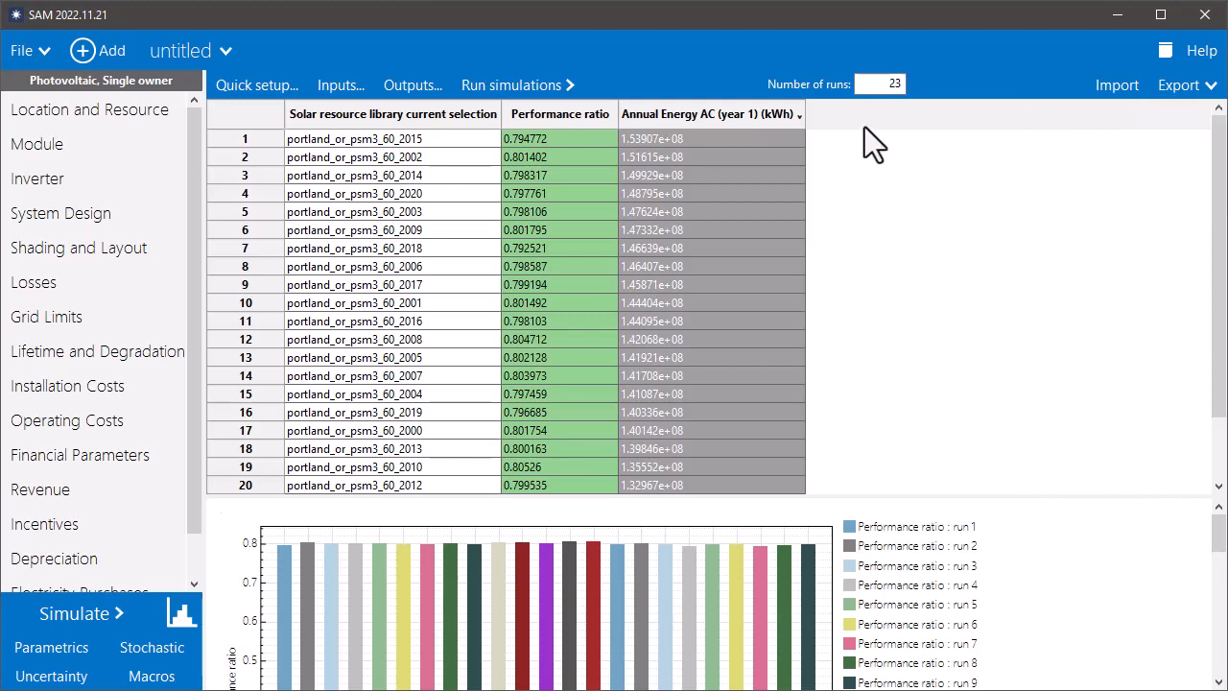
pyautogui.moveTo(1036, 438)
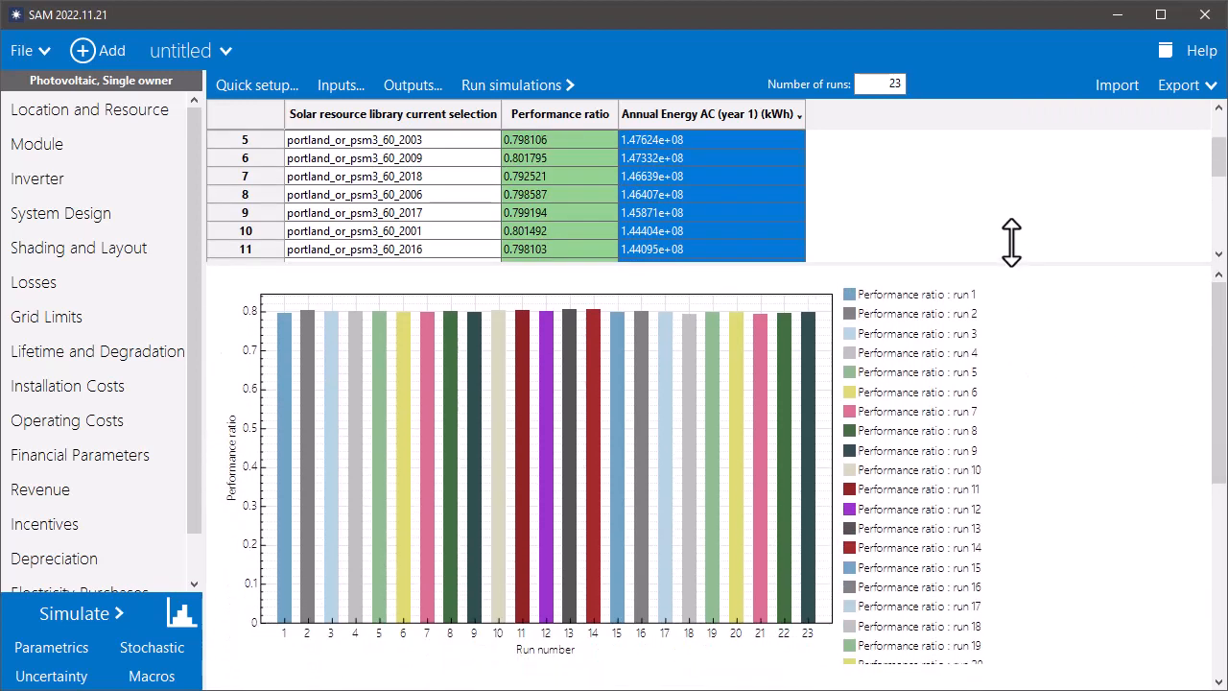
# Step: View the annual energy bar chart and bring up its copy/save export options
pyautogui.scroll(-3)
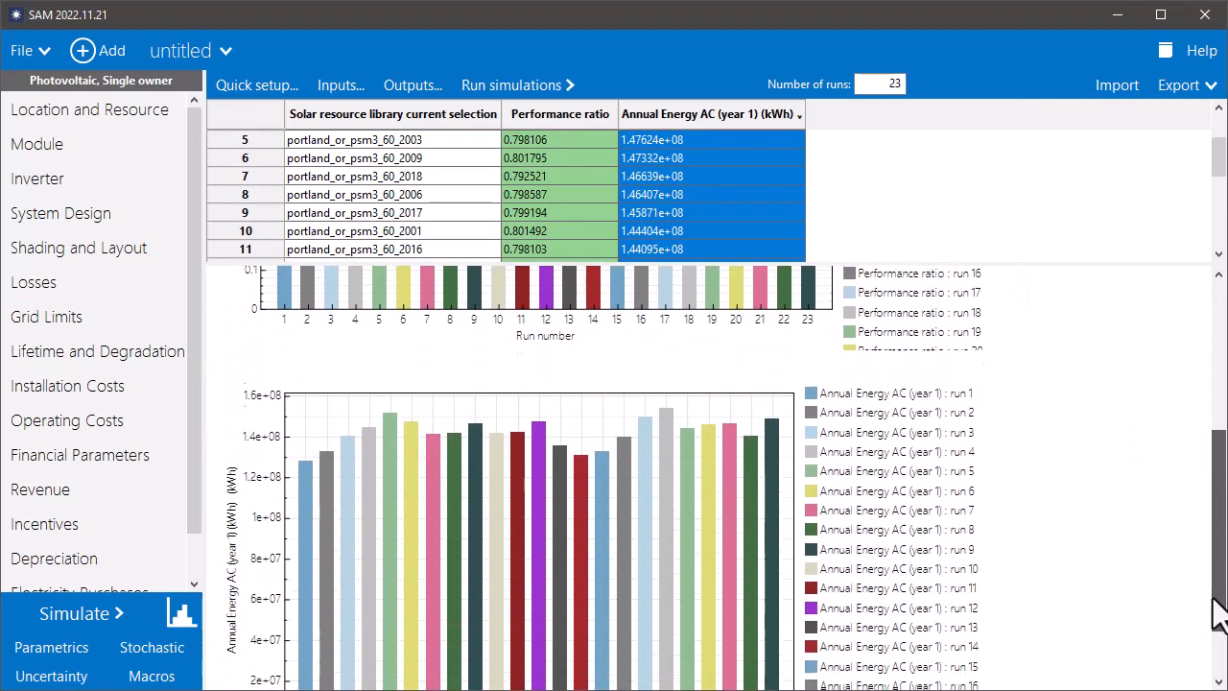
pyautogui.rightClick(560, 561)
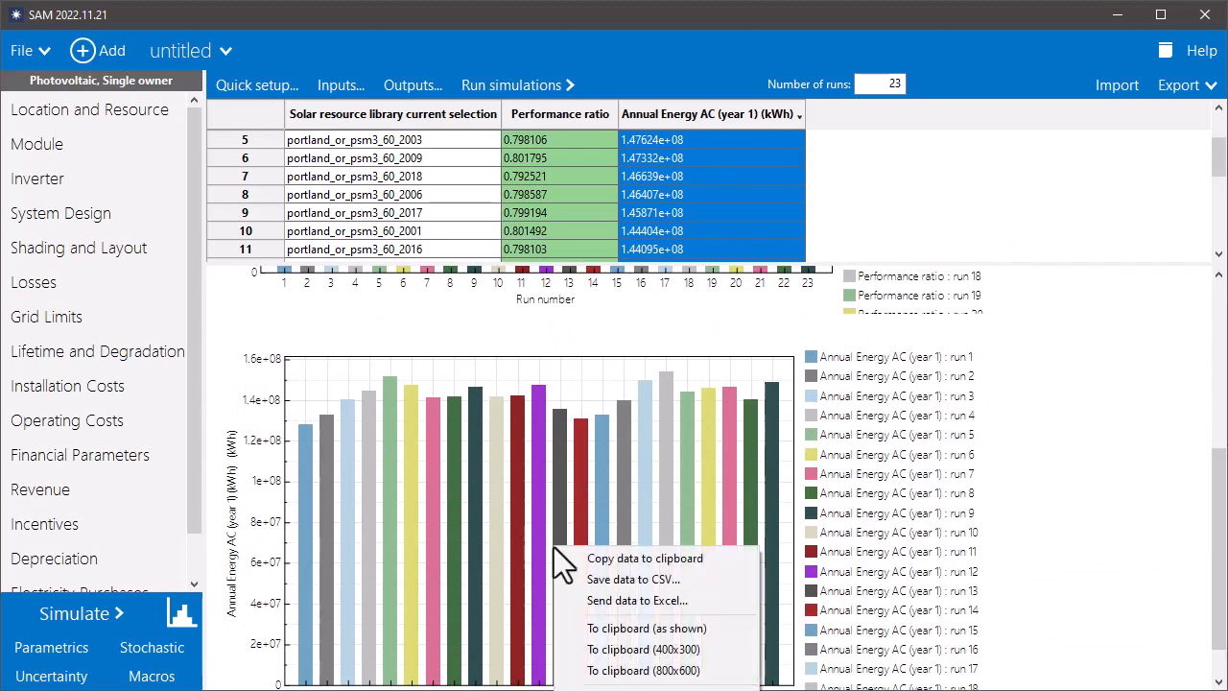
pyautogui.moveTo(922, 292)
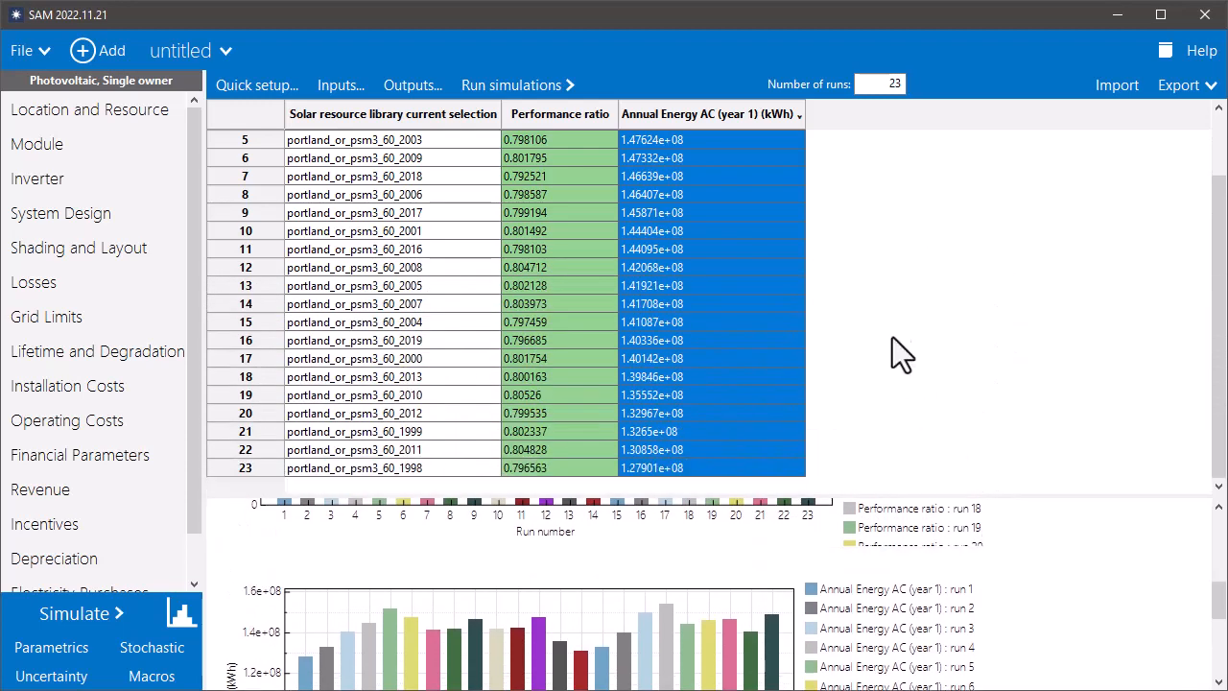
pyautogui.moveTo(994, 289)
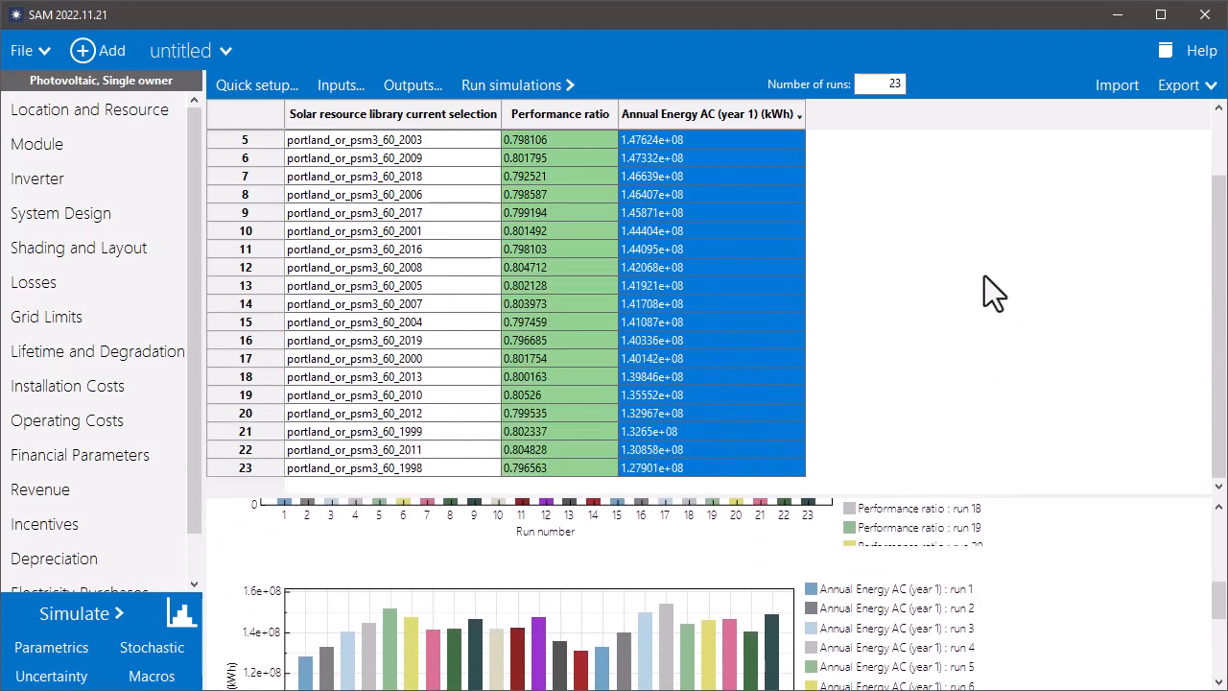
pyautogui.moveTo(1213, 451)
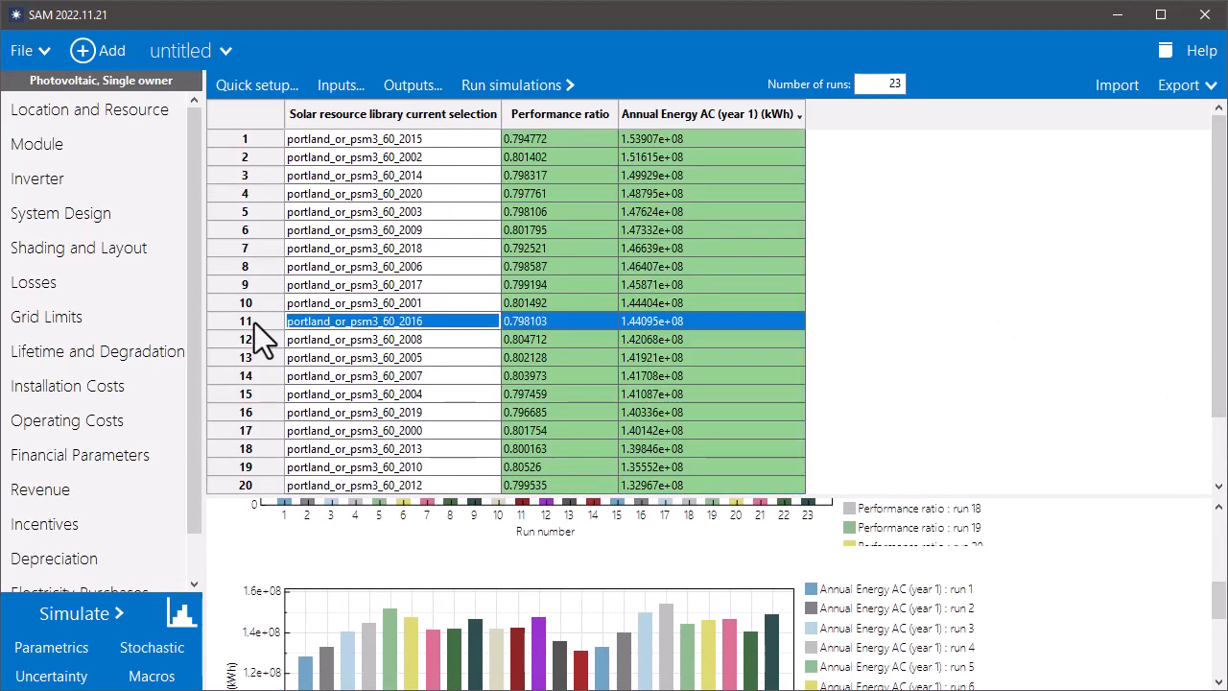
# Step: Create a new case from parametric run 11, the portland_or_psm3_60_2016 run
pyautogui.rightClick(392, 320)
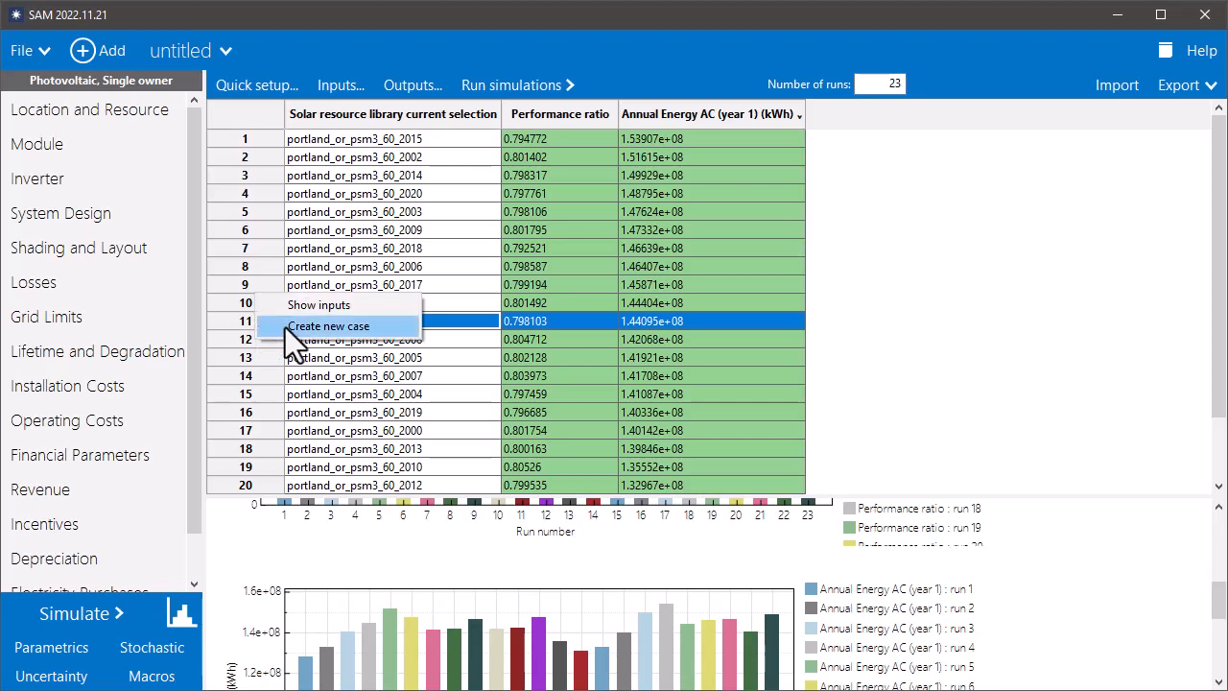
pyautogui.moveTo(306, 338)
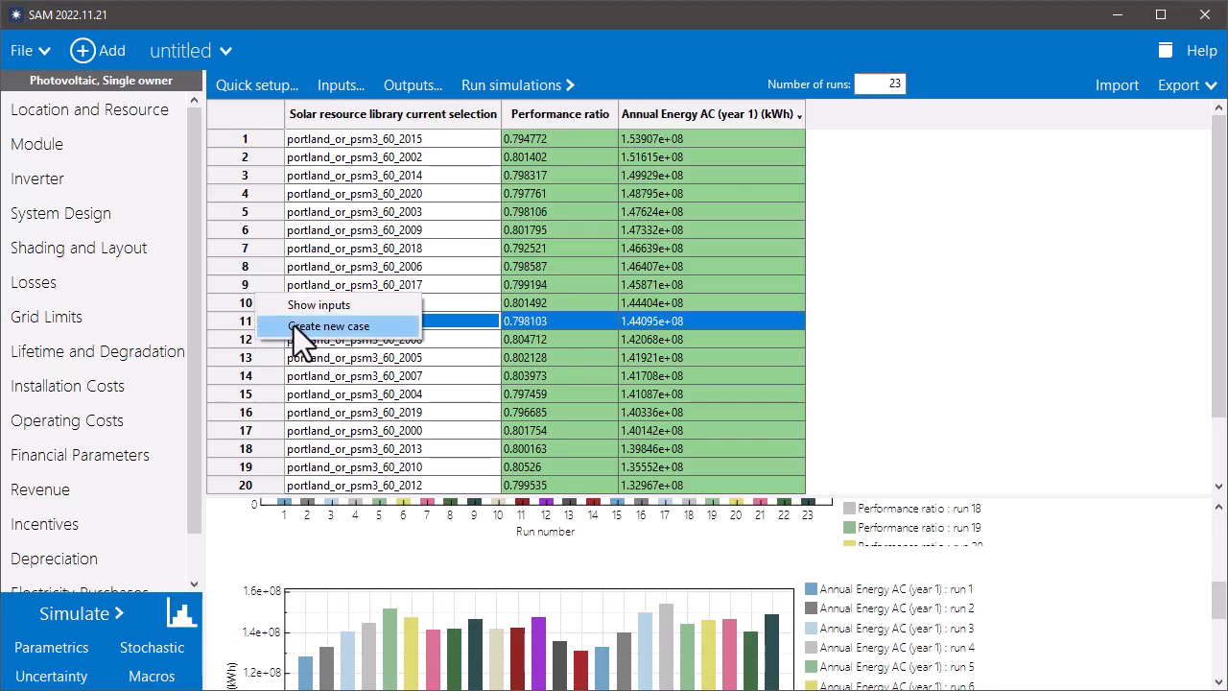
pyautogui.moveTo(476, 334)
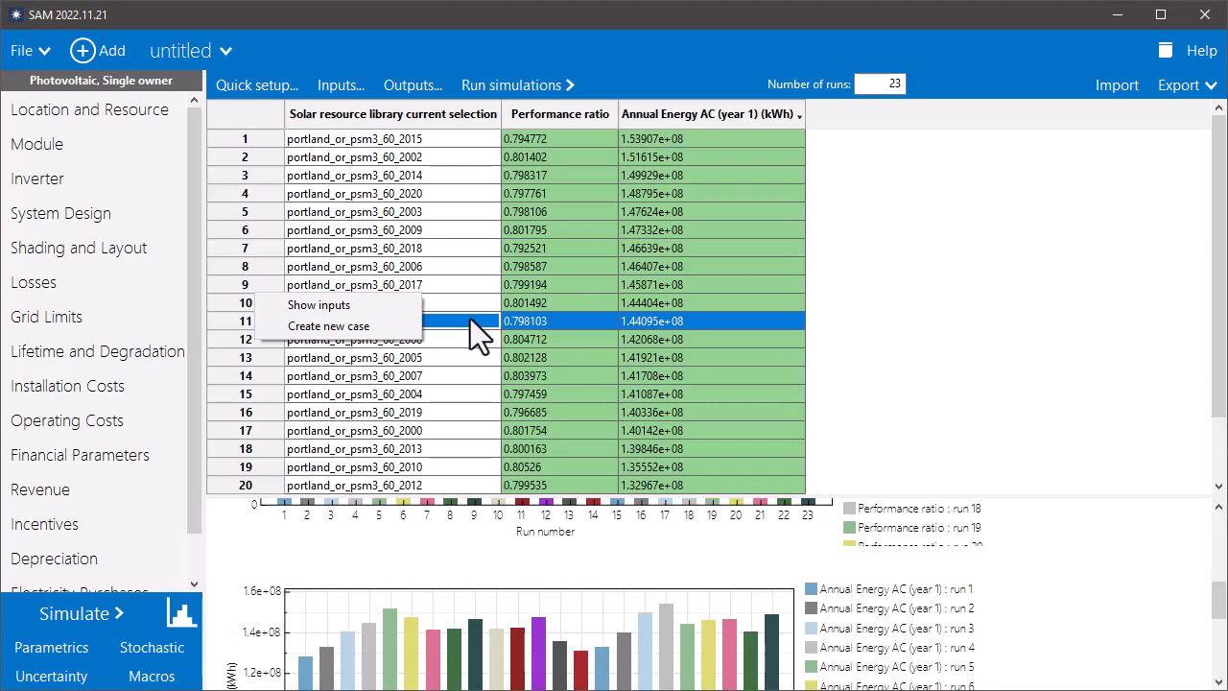
pyautogui.moveTo(318, 306)
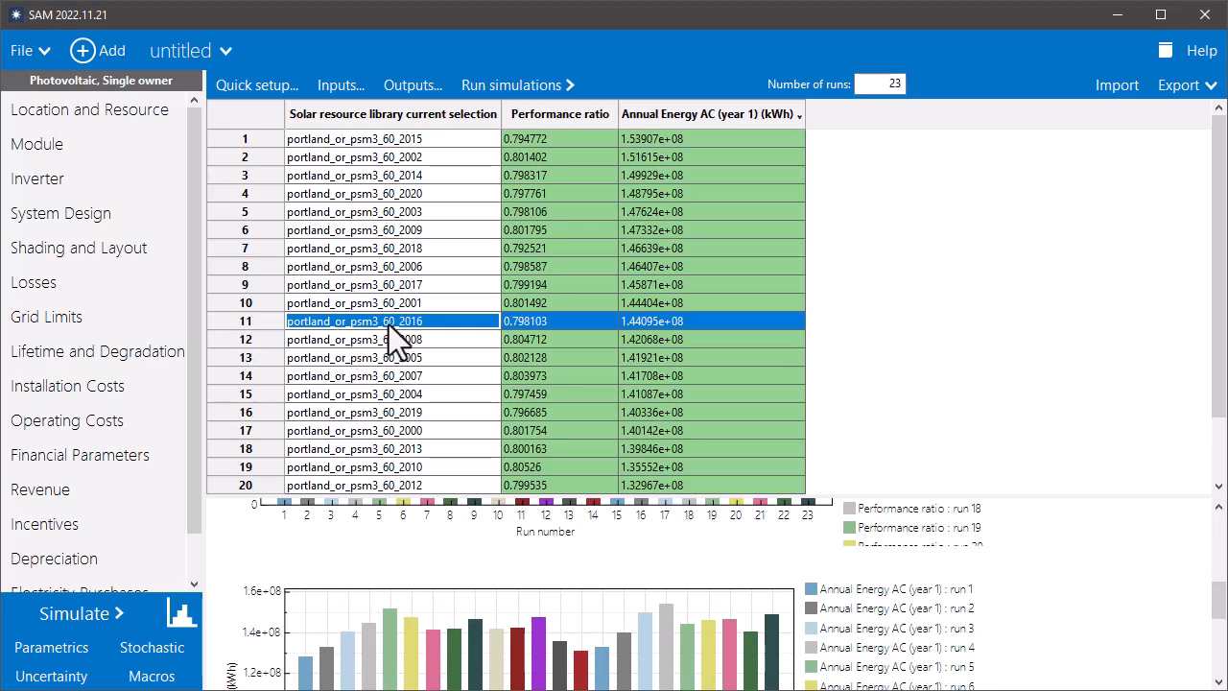
pyautogui.moveTo(412, 346)
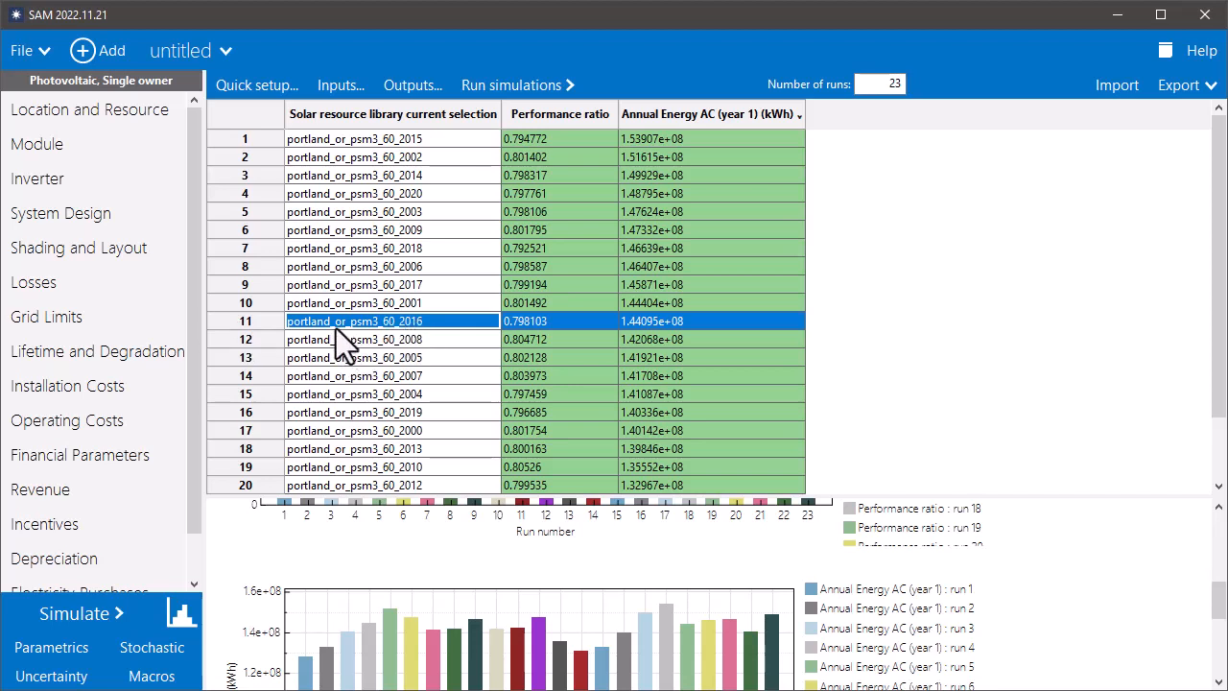
pyautogui.moveTo(269, 337)
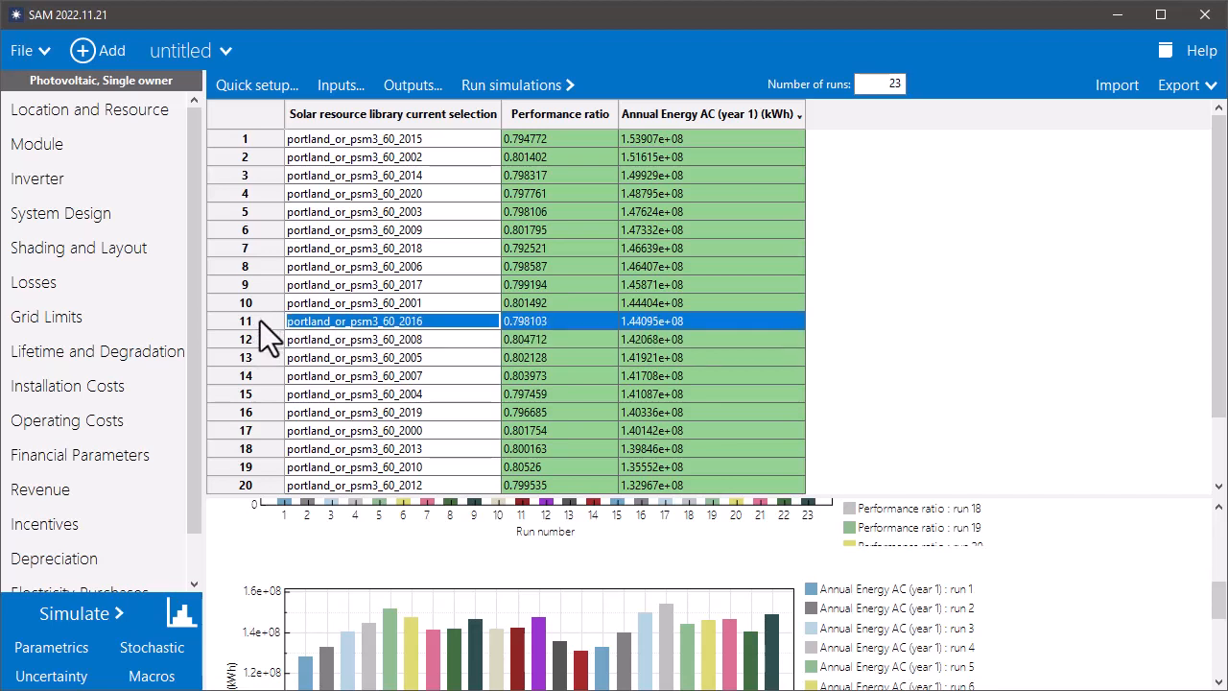
pyautogui.rightClick(391, 320)
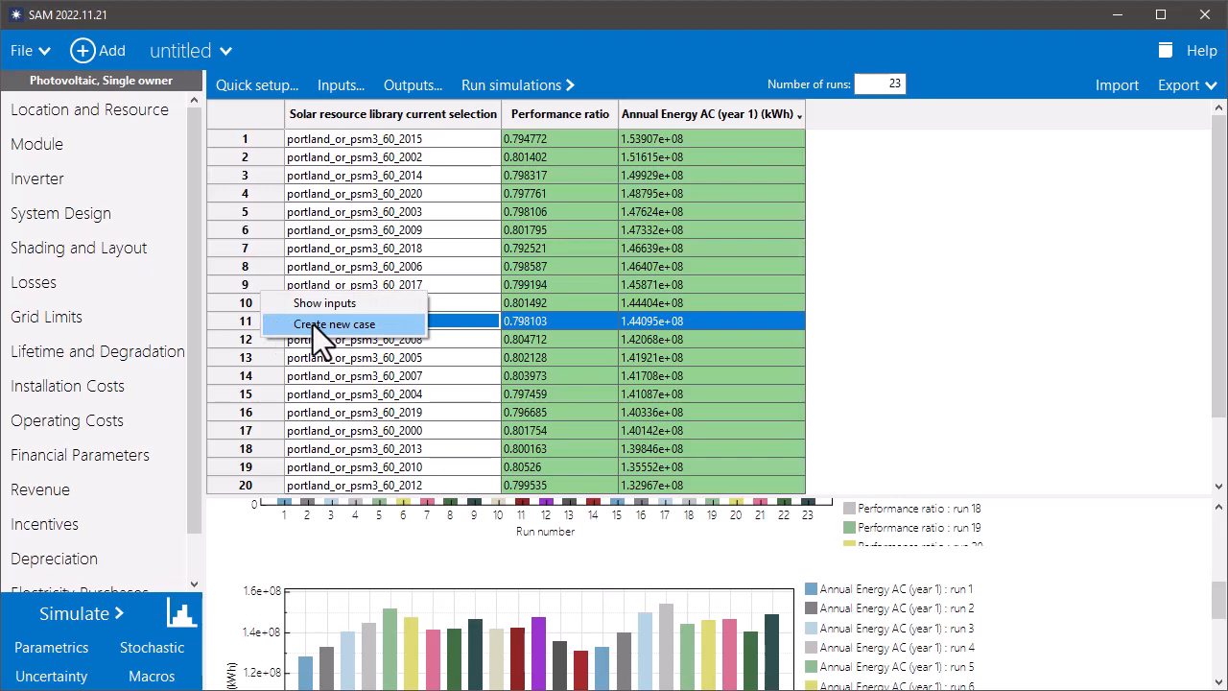
pyautogui.click(334, 323)
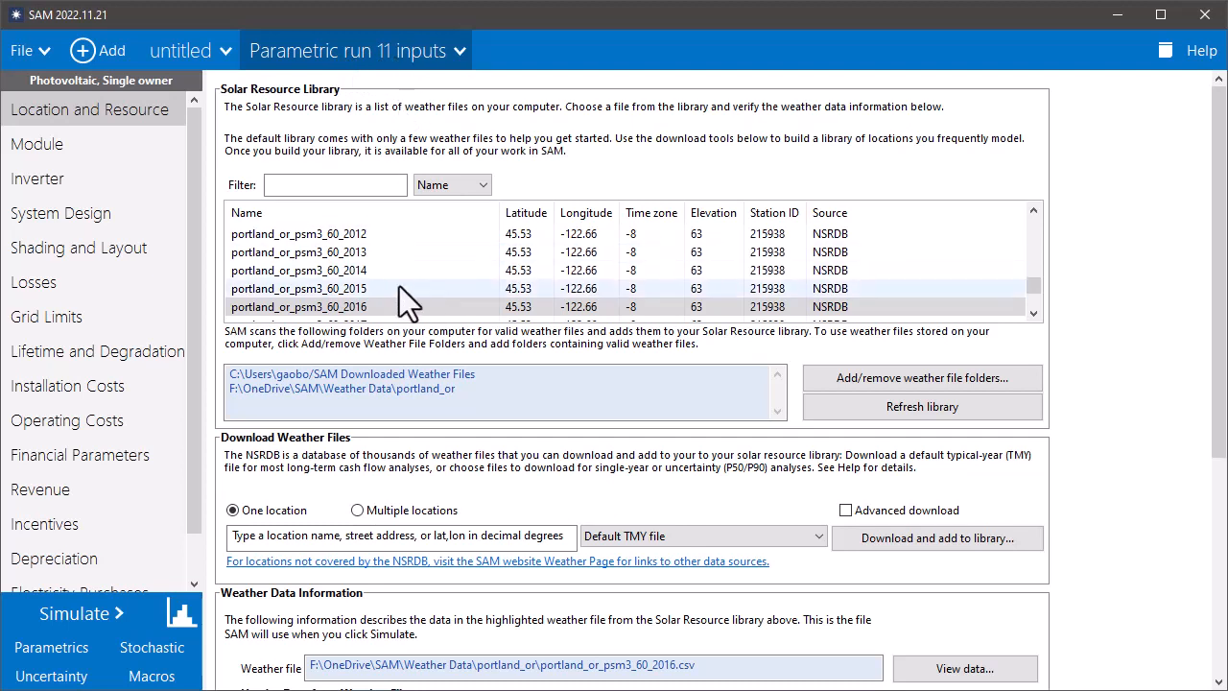
# Step: Select the portland_or_psm3_60_2016 weather file in the new case and simulate it
pyautogui.click(300, 307)
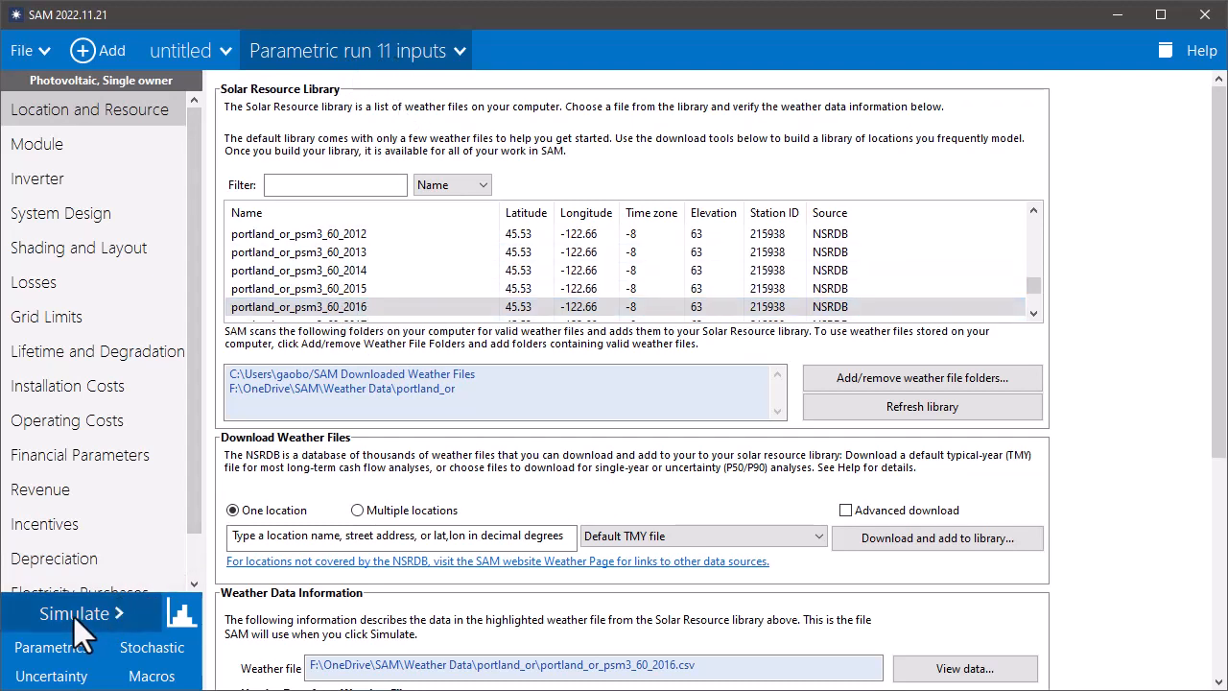
pyautogui.click(74, 614)
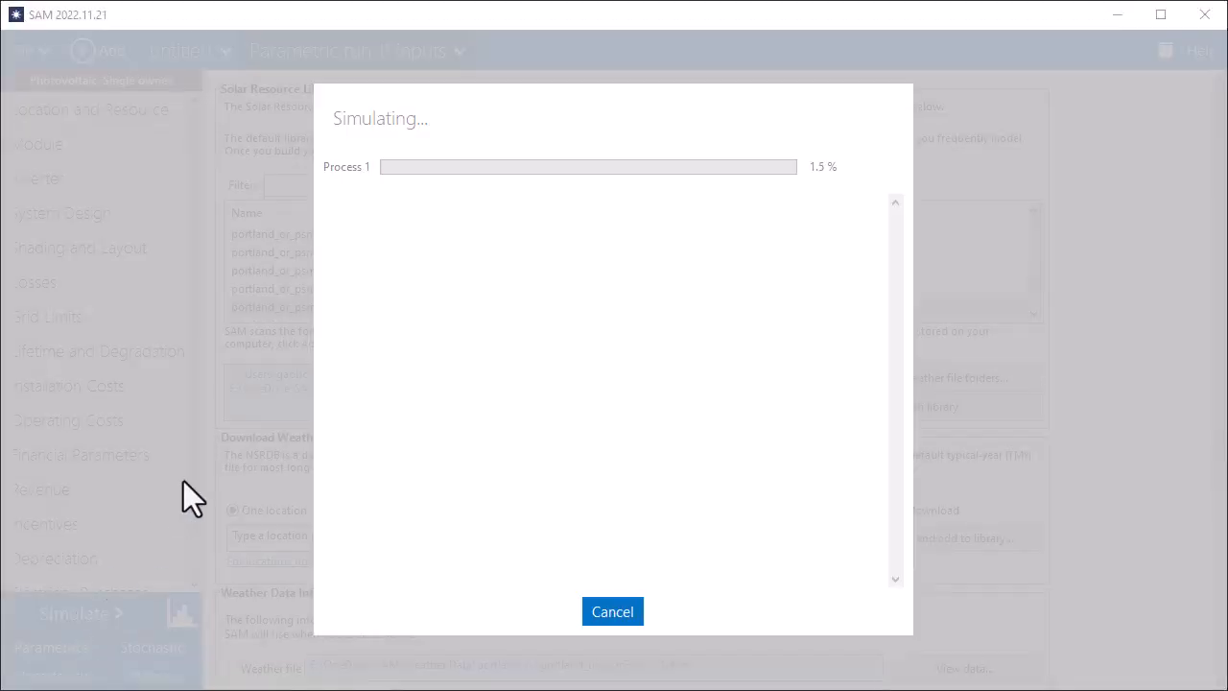